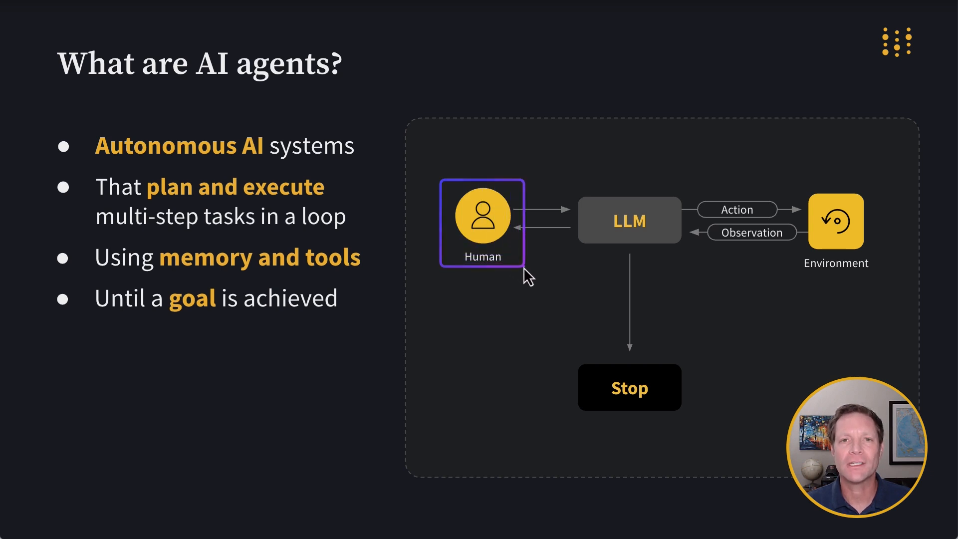
{"action": "mouse_move", "coordinate": [684, 275]}
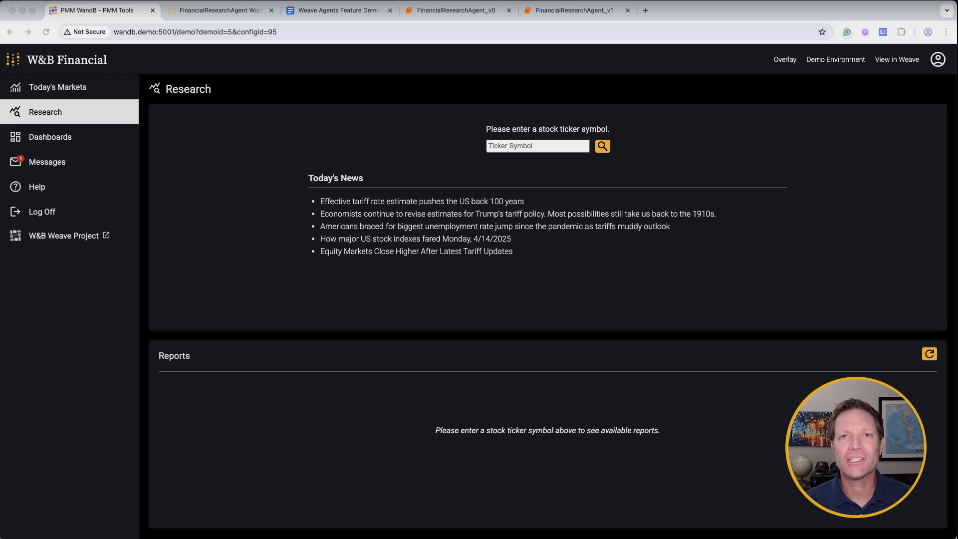
{"action": "mouse_move", "coordinate": [715, 184]}
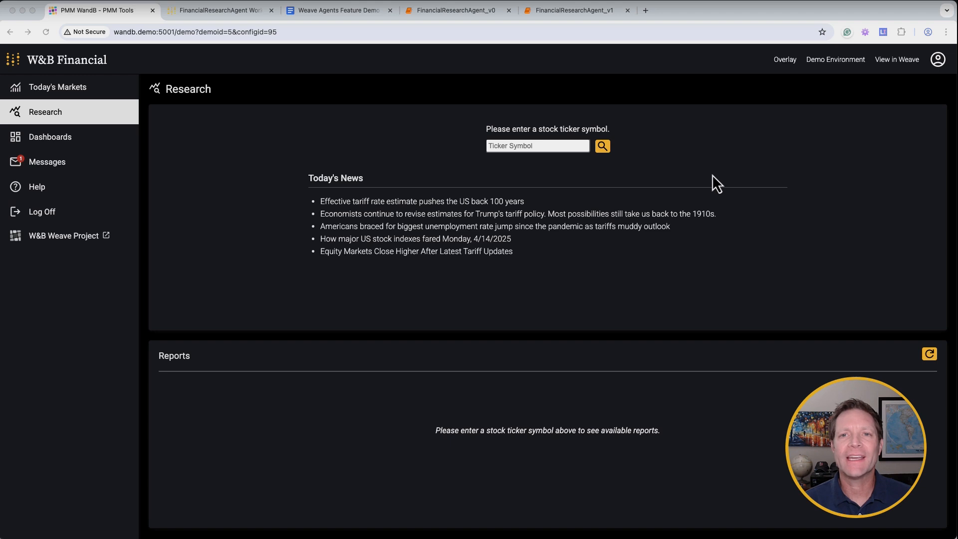
{"action": "mouse_move", "coordinate": [725, 264]}
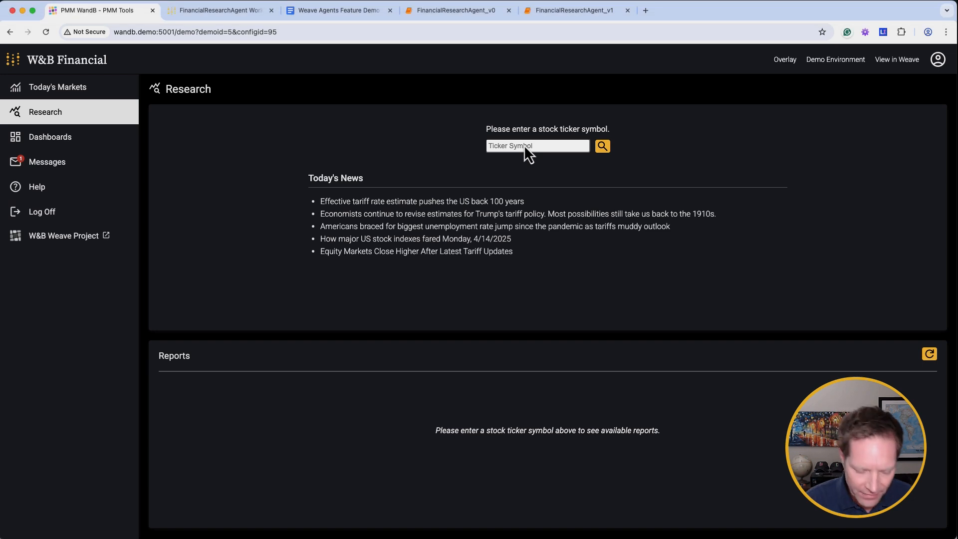
Look up NASDAQ Composite (^IXIC) and set its price chart to the one-month range
{"action": "type", "text": "^IXIC"}
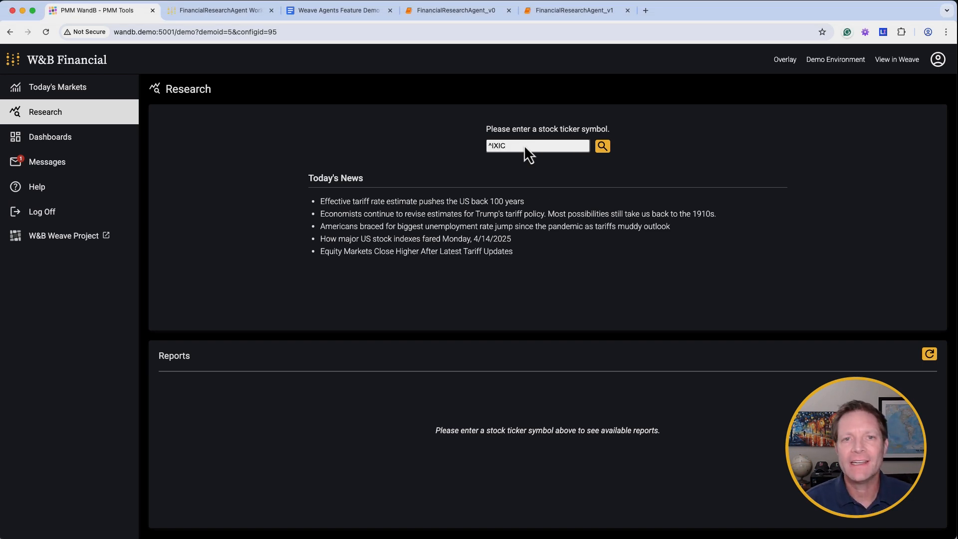
{"action": "left_click", "coordinate": [601, 146]}
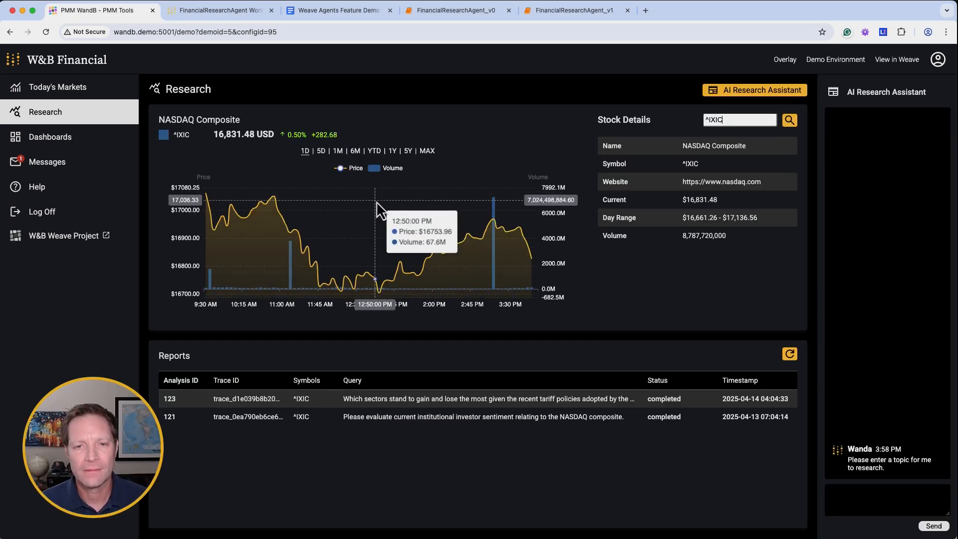
{"action": "mouse_move", "coordinate": [244, 177]}
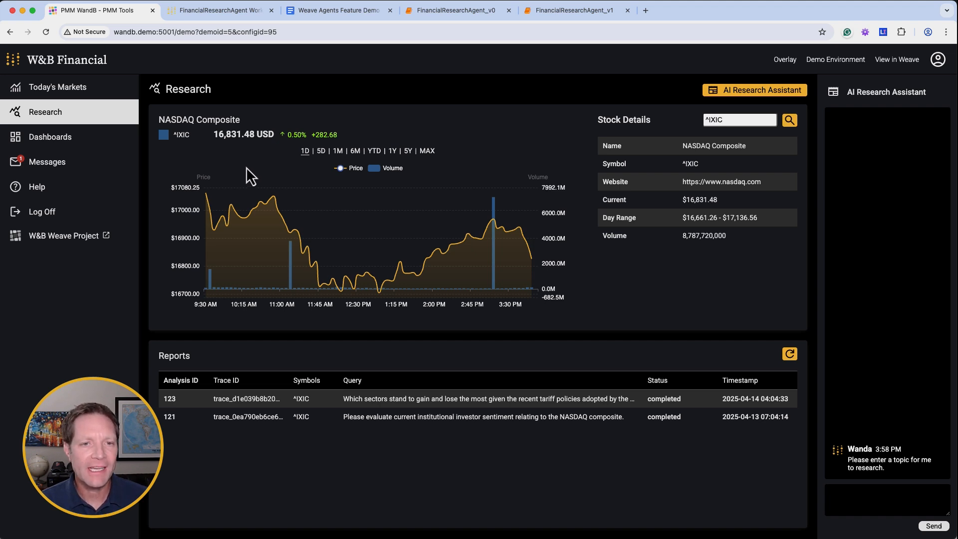
{"action": "left_click", "coordinate": [320, 151]}
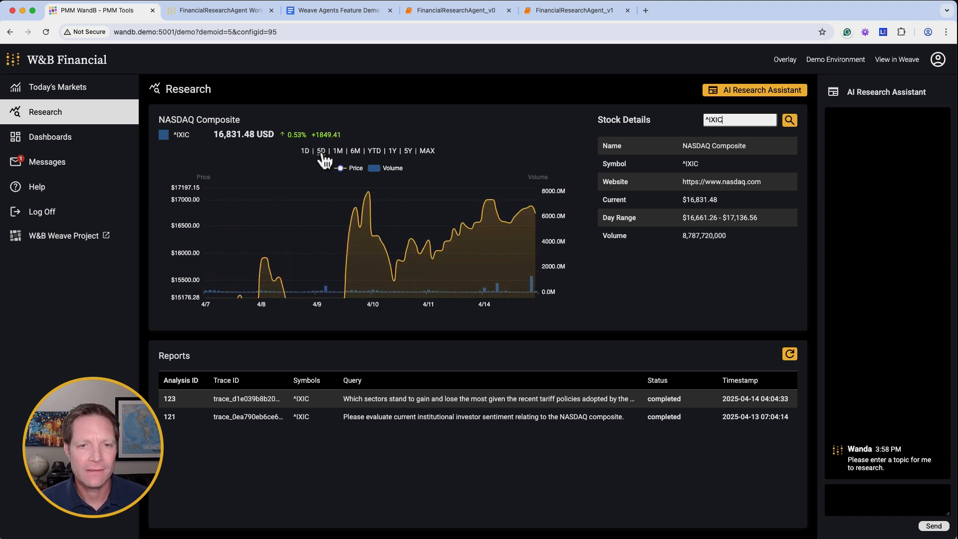
{"action": "left_click", "coordinate": [337, 151]}
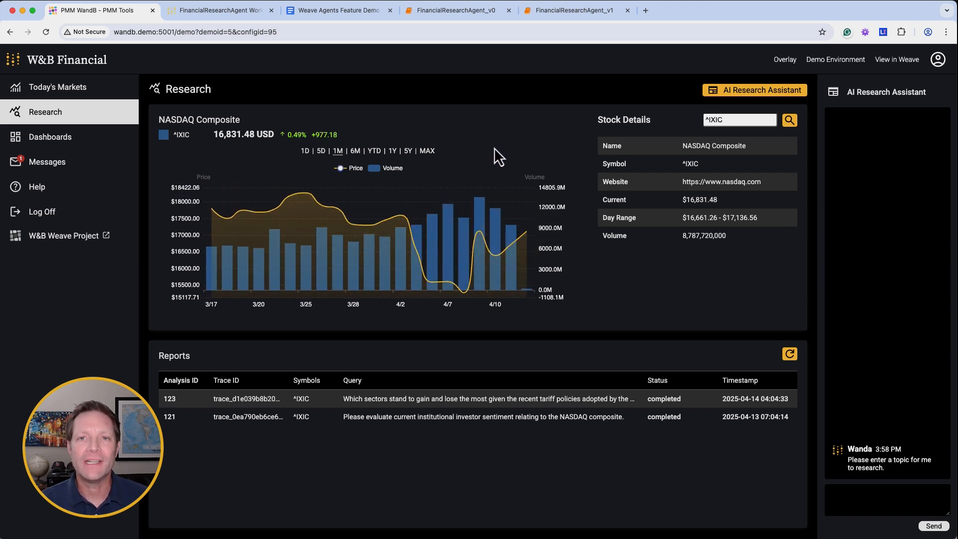
{"action": "mouse_move", "coordinate": [490, 153]}
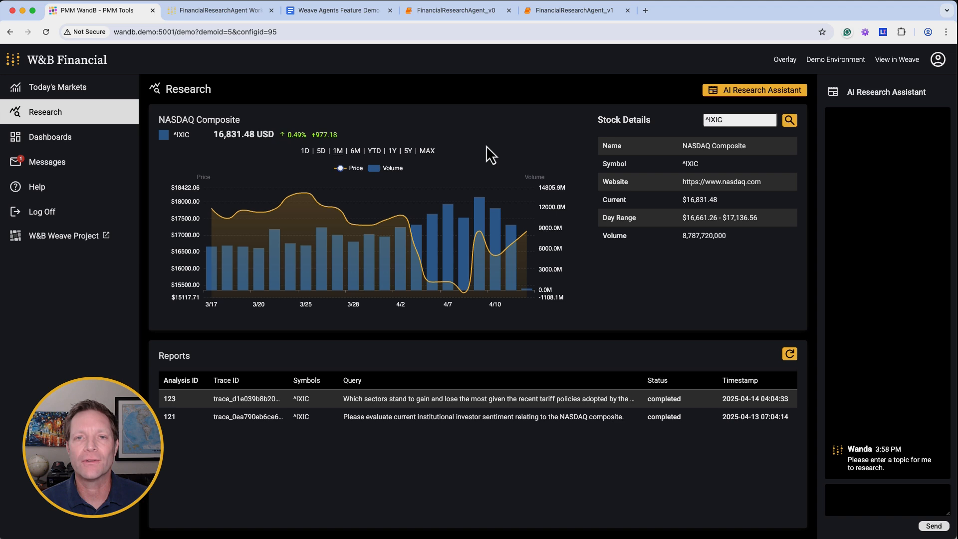
{"action": "mouse_move", "coordinate": [723, 383]}
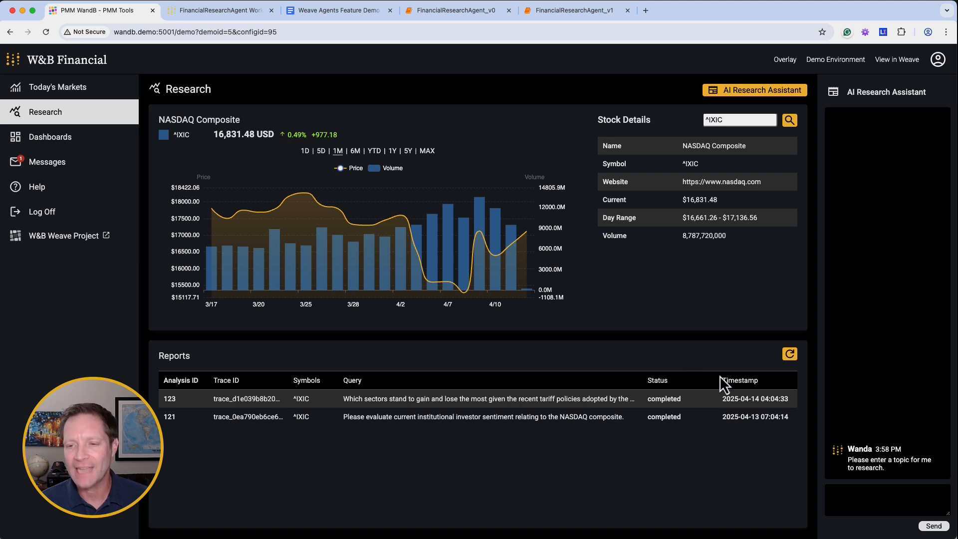
Ask the AI Research Assistant which NASDAQ sectors were most resilient over the past 30 days
{"action": "type", "text": "Which sectors within the NASDAQ have shown the most resilience over the past 30 days?"}
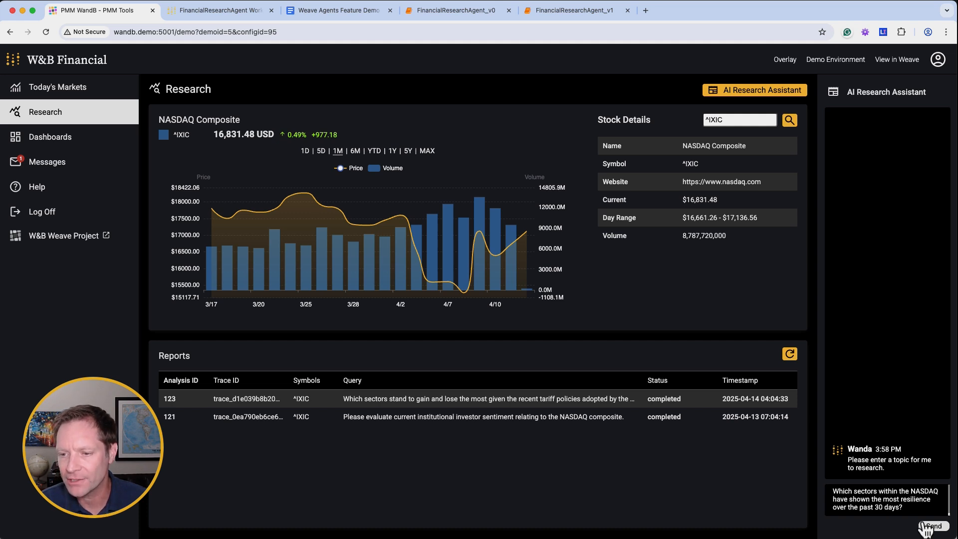
{"action": "left_click", "coordinate": [929, 526]}
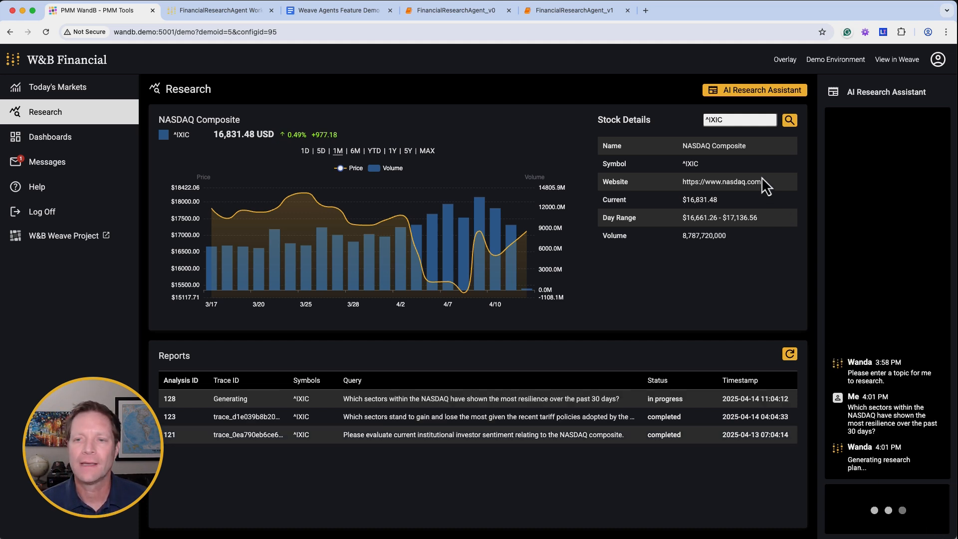
{"action": "mouse_move", "coordinate": [876, 397]}
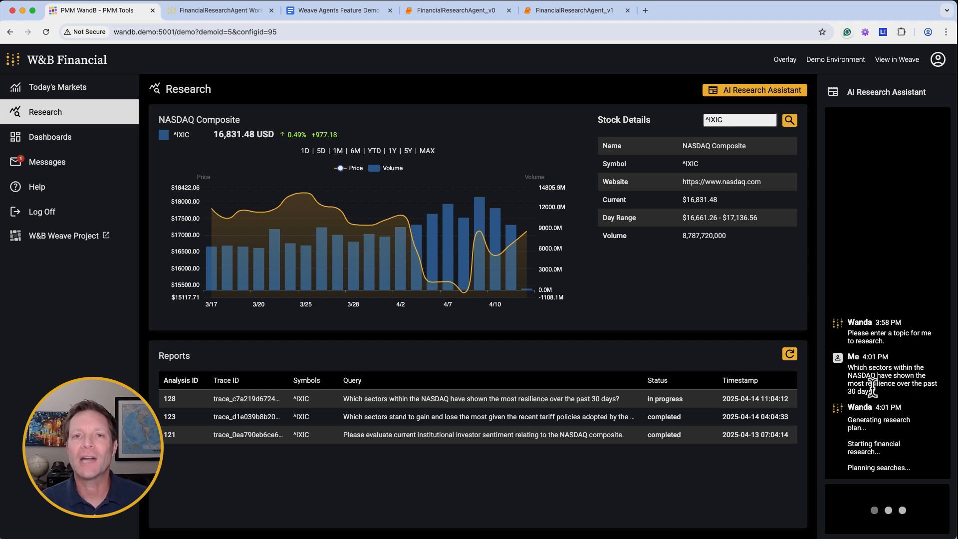
{"action": "mouse_move", "coordinate": [887, 409]}
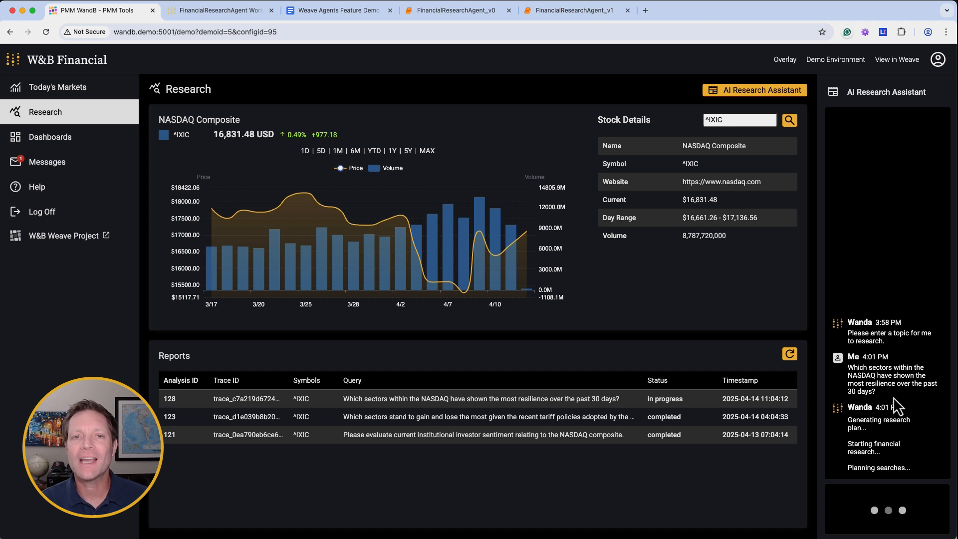
{"action": "mouse_move", "coordinate": [848, 173]}
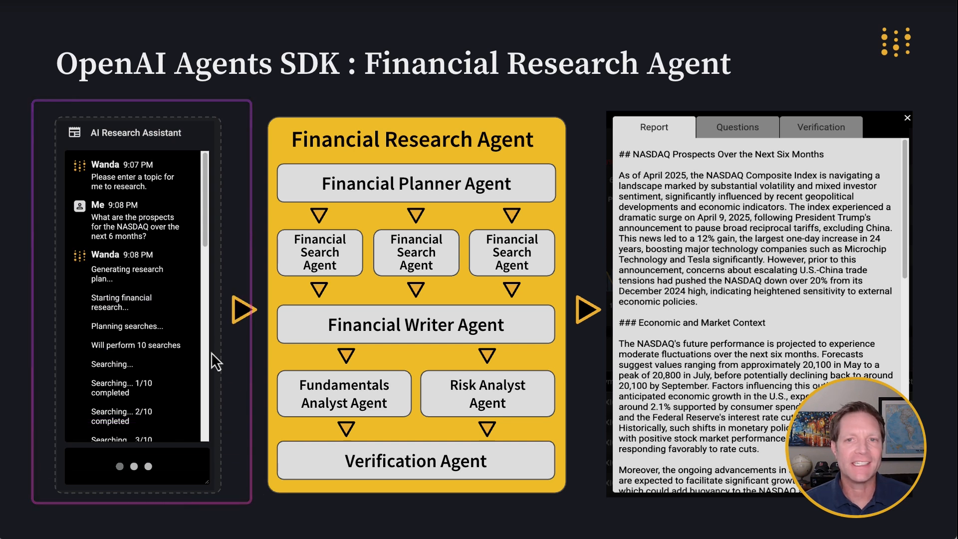
{"action": "mouse_move", "coordinate": [217, 316]}
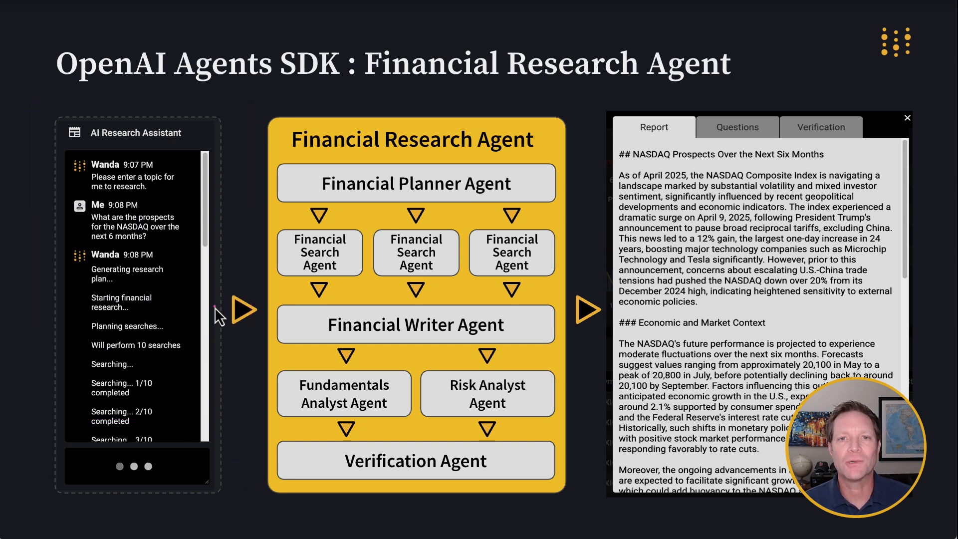
{"action": "mouse_move", "coordinate": [186, 380]}
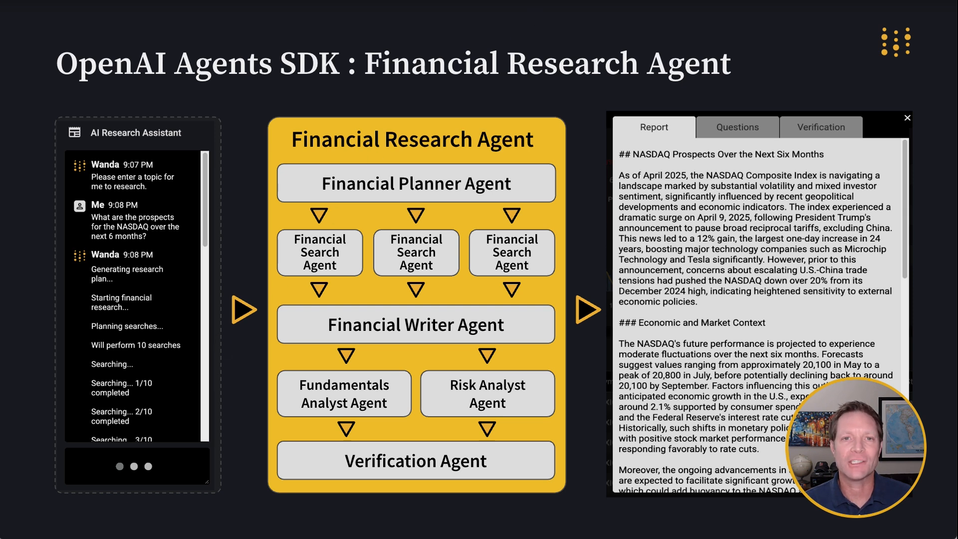
{"action": "mouse_move", "coordinate": [256, 171]}
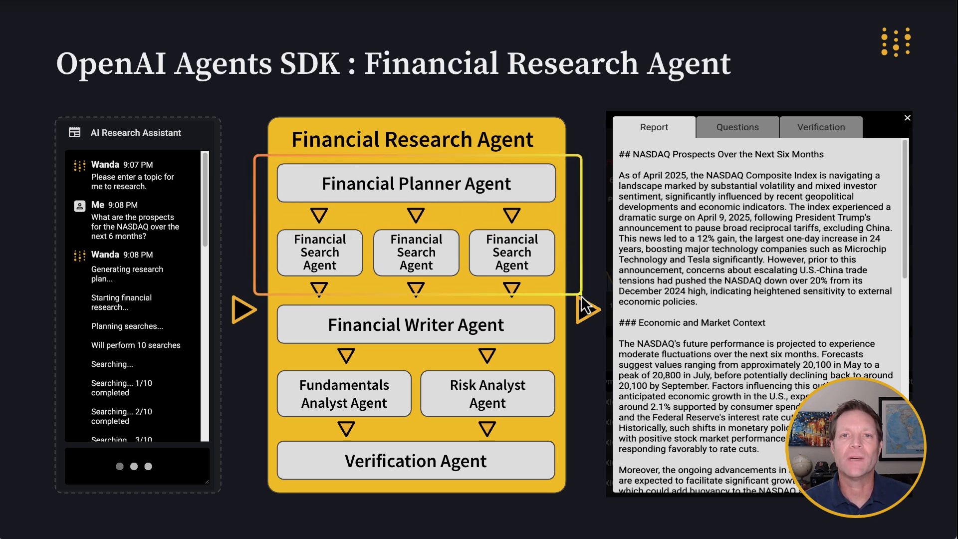
{"action": "mouse_move", "coordinate": [578, 287]}
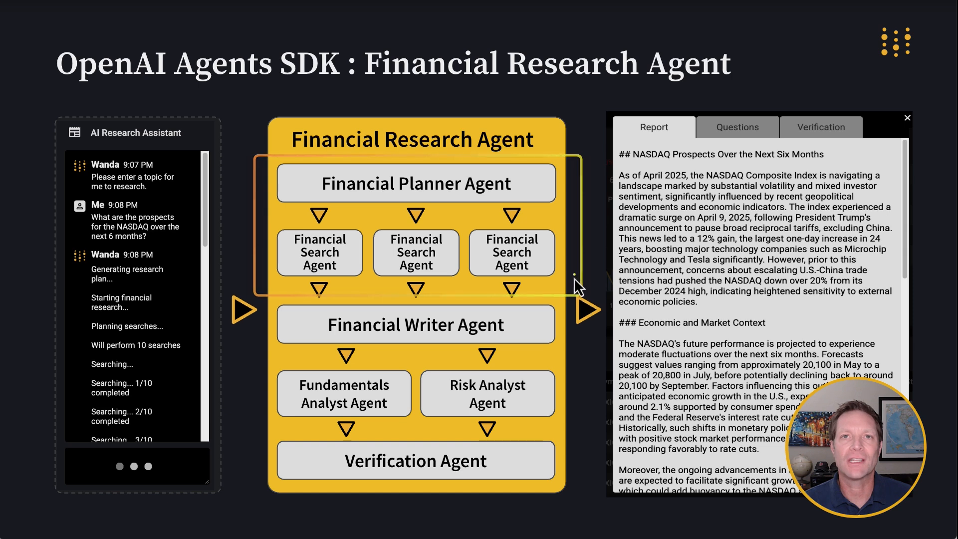
{"action": "mouse_move", "coordinate": [406, 226]}
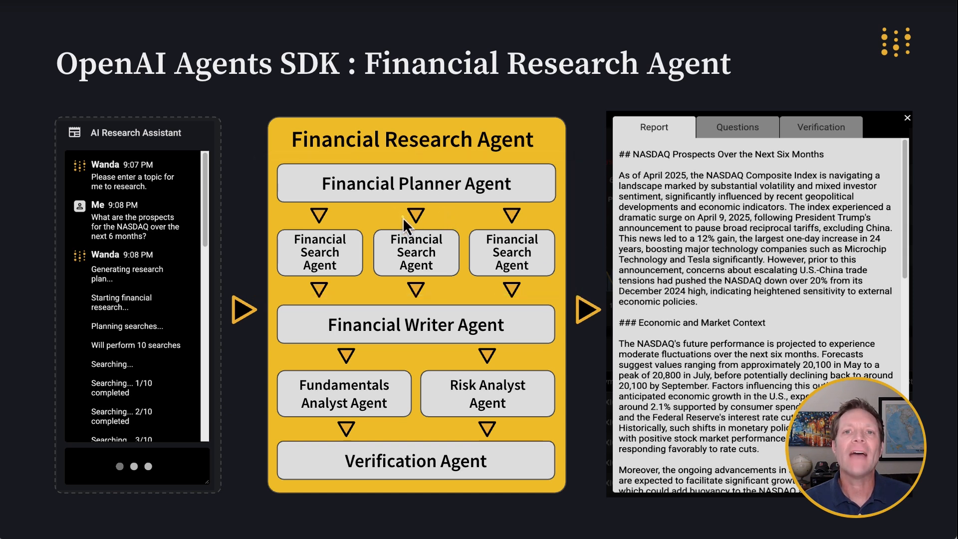
{"action": "mouse_move", "coordinate": [293, 251]}
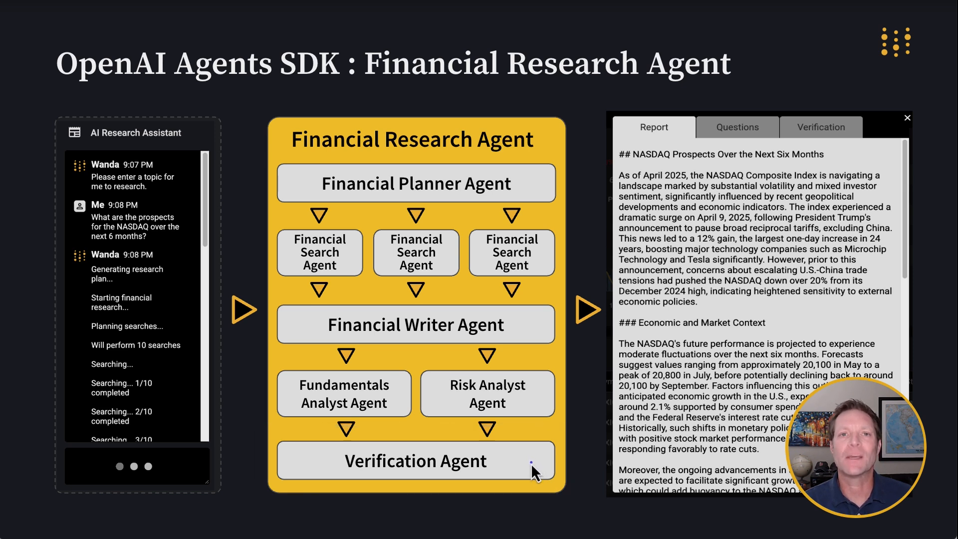
{"action": "mouse_move", "coordinate": [559, 276]}
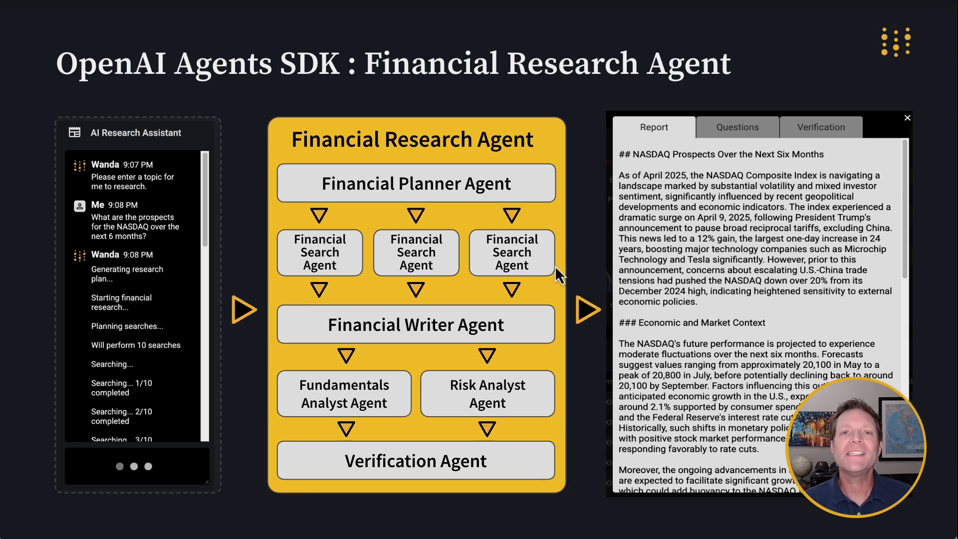
{"action": "mouse_move", "coordinate": [560, 110]}
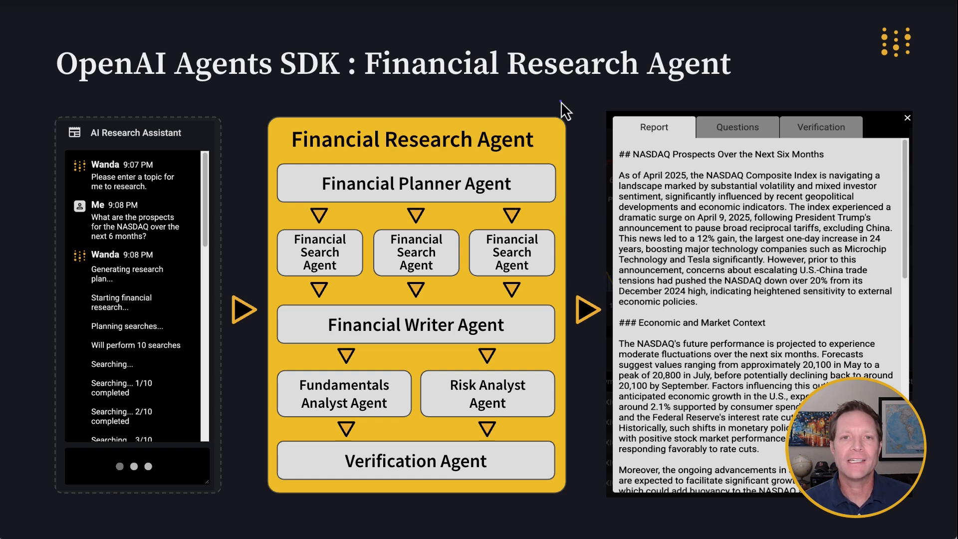
{"action": "mouse_move", "coordinate": [944, 506]}
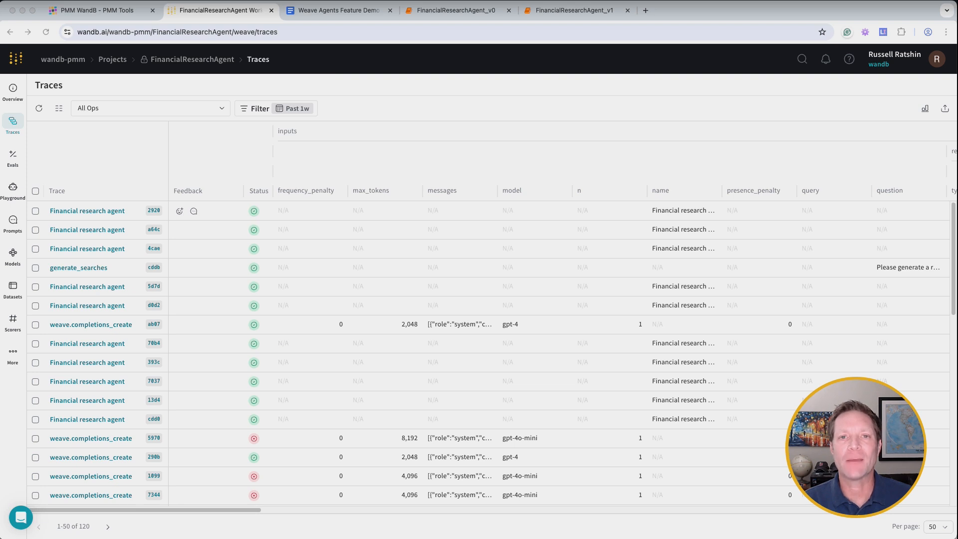
{"action": "mouse_move", "coordinate": [100, 220]}
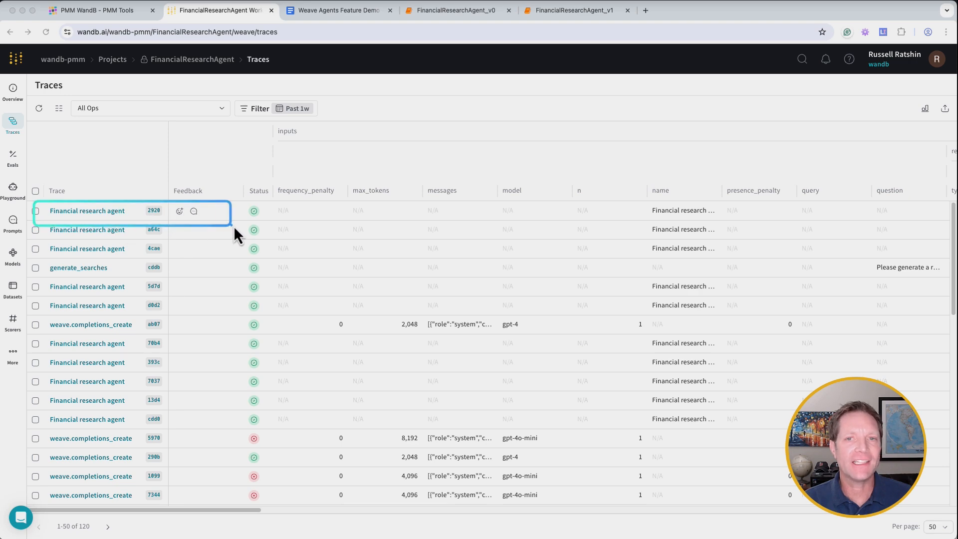
{"action": "mouse_move", "coordinate": [259, 459]}
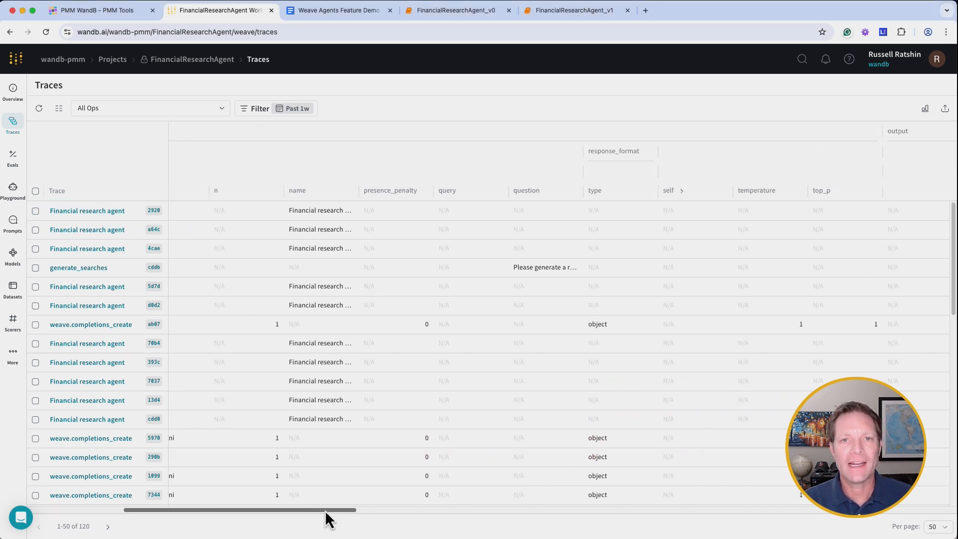
Scroll the Traces table right to show the Tokens, Cost, Latency and Trace Size columns
{"action": "scroll", "scroll_direction": "right", "scroll_amount": 3}
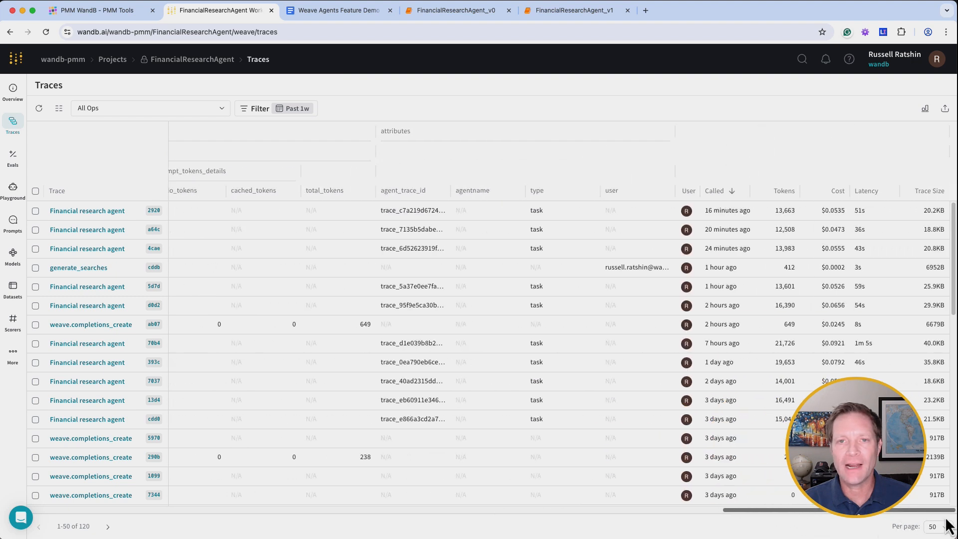
{"action": "mouse_move", "coordinate": [749, 188]}
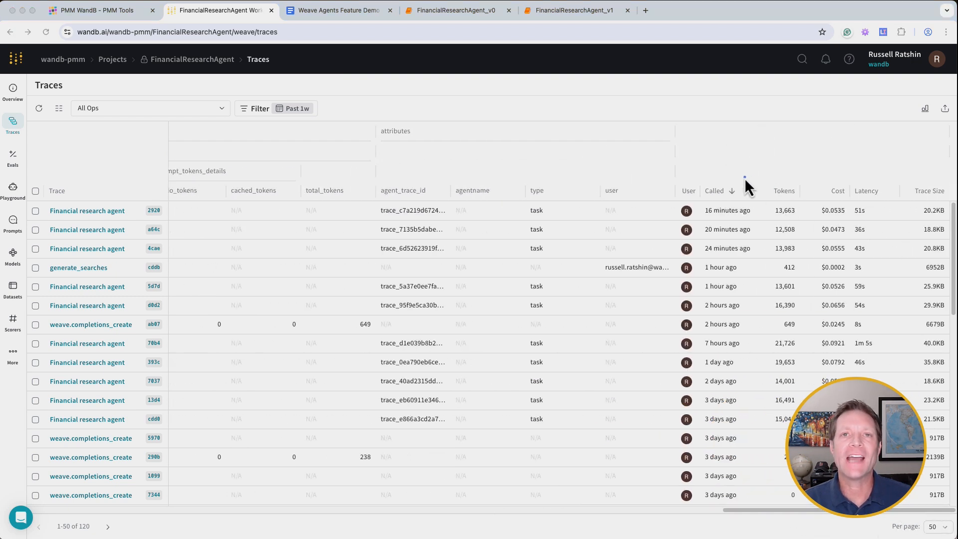
{"action": "mouse_move", "coordinate": [754, 186]}
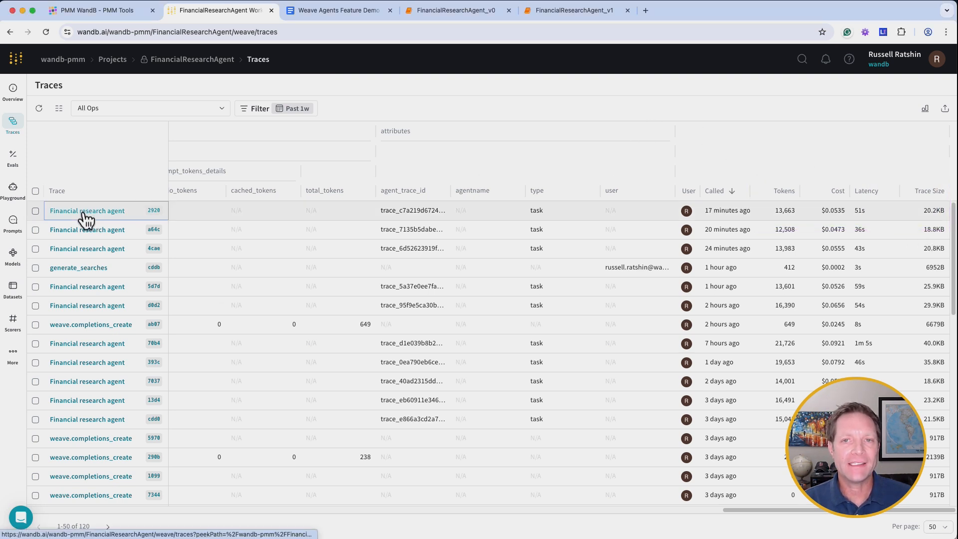
Open the latest Financial research agent trace and review the planner's responses.create inputs and output
{"action": "left_click", "coordinate": [87, 210]}
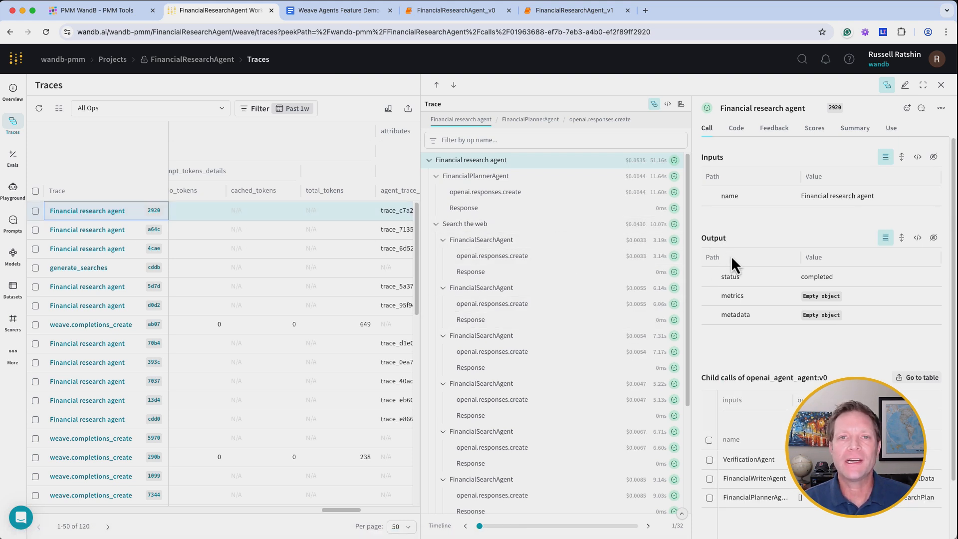
{"action": "mouse_move", "coordinate": [736, 266]}
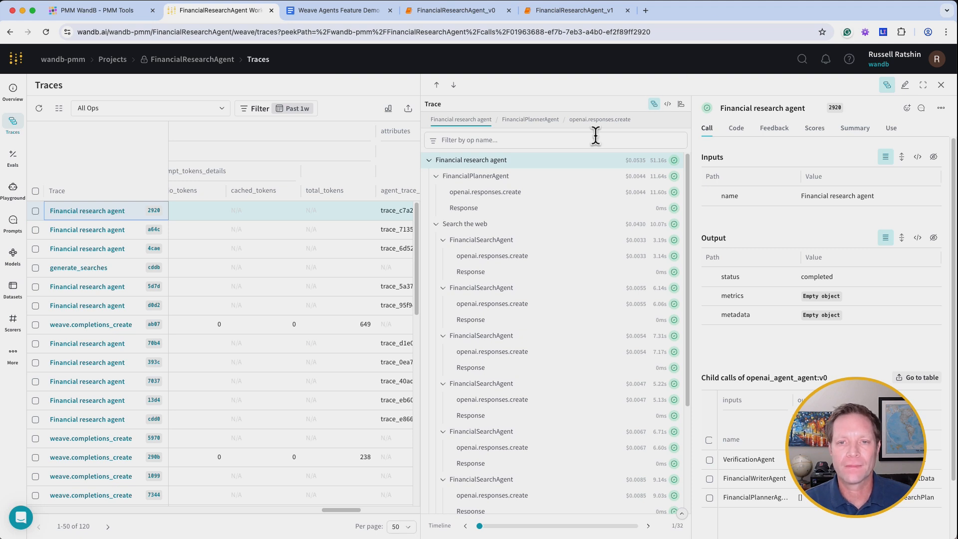
{"action": "mouse_move", "coordinate": [498, 196]}
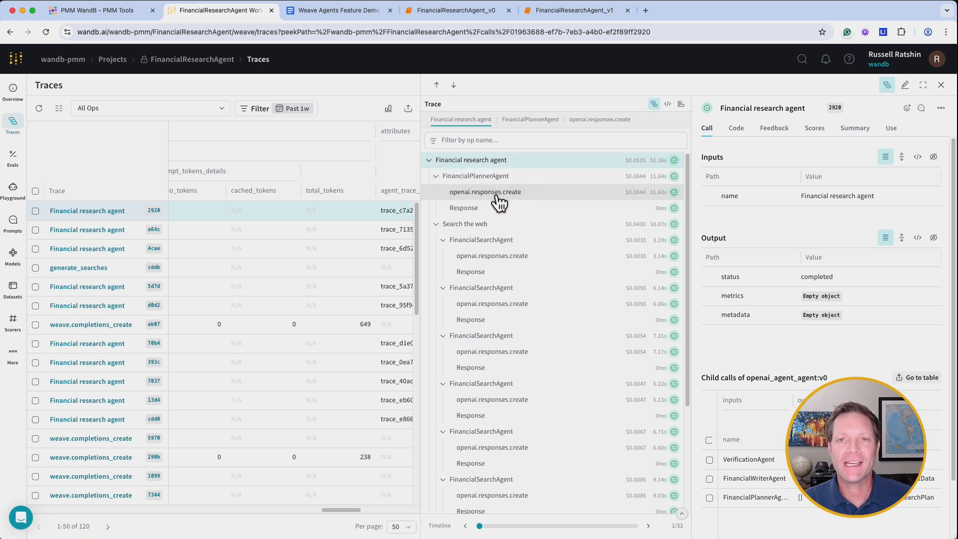
{"action": "left_click", "coordinate": [485, 192]}
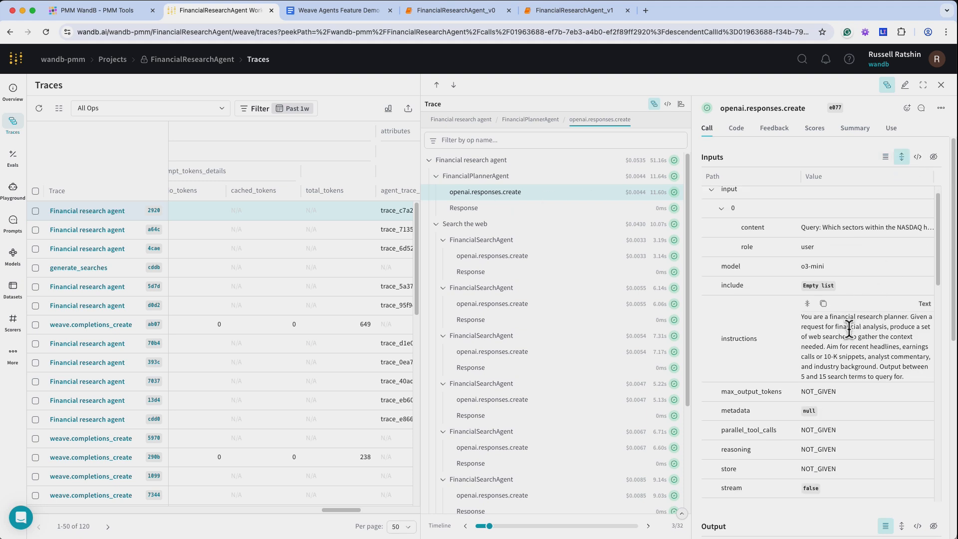
{"action": "scroll", "scroll_direction": "down", "scroll_amount": 3}
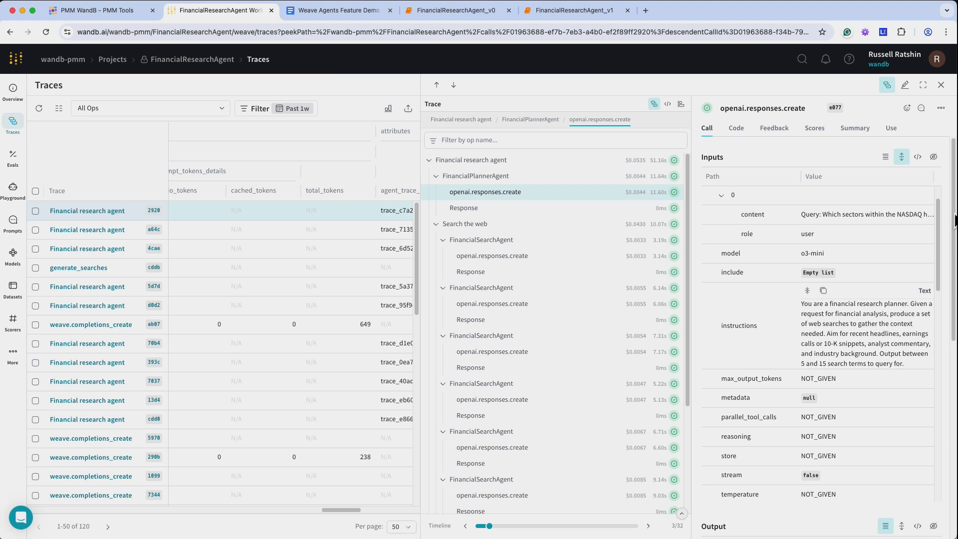
{"action": "scroll", "scroll_direction": "down", "scroll_amount": 3}
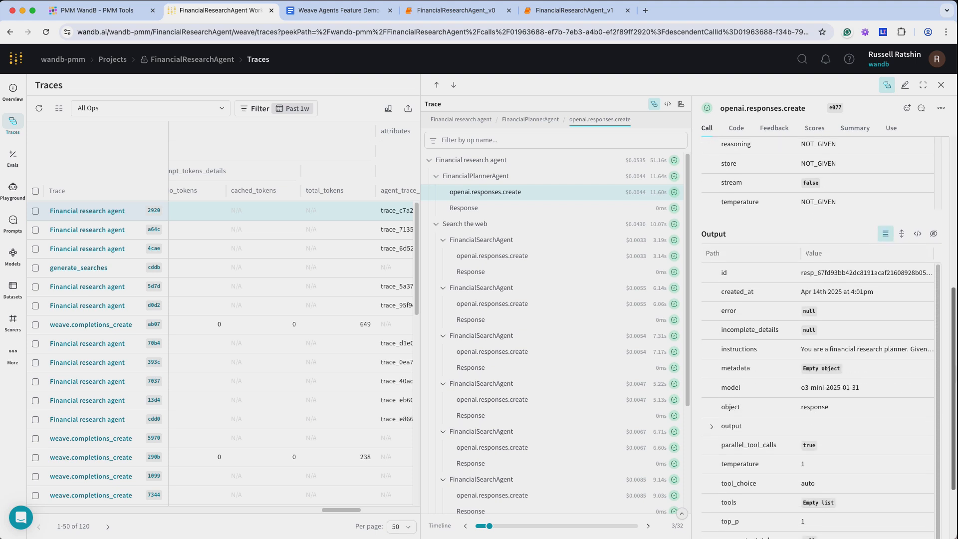
{"action": "scroll", "scroll_direction": "down", "scroll_amount": 3}
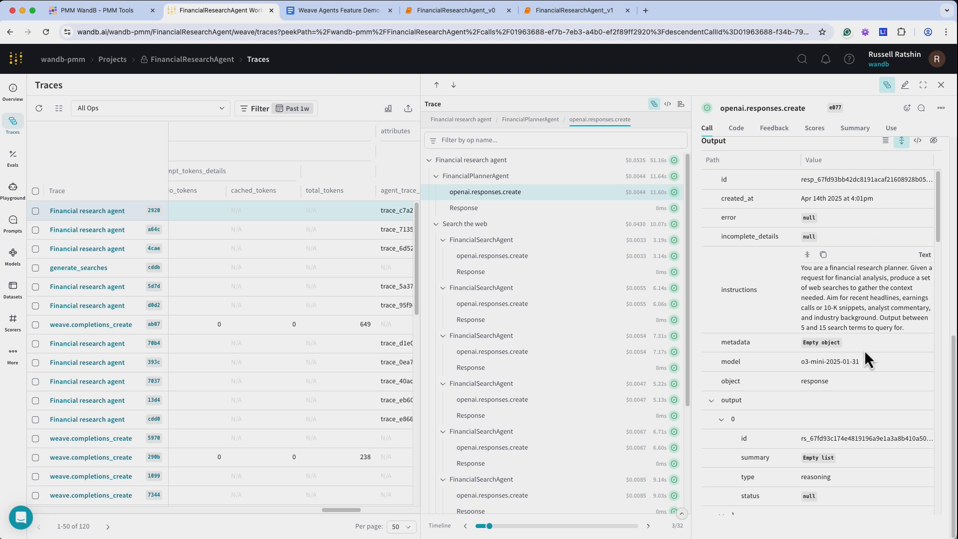
{"action": "scroll", "scroll_direction": "down", "scroll_amount": 3}
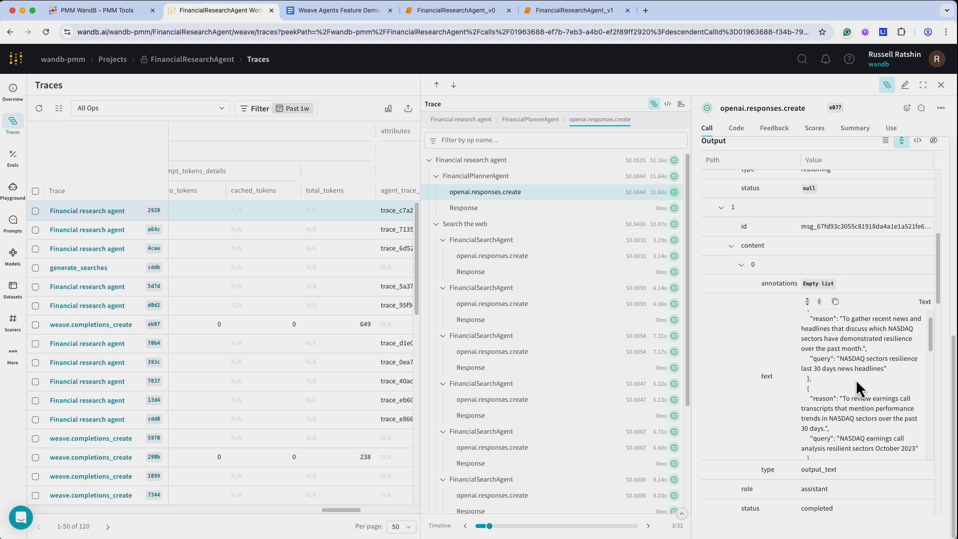
{"action": "mouse_move", "coordinate": [848, 361]}
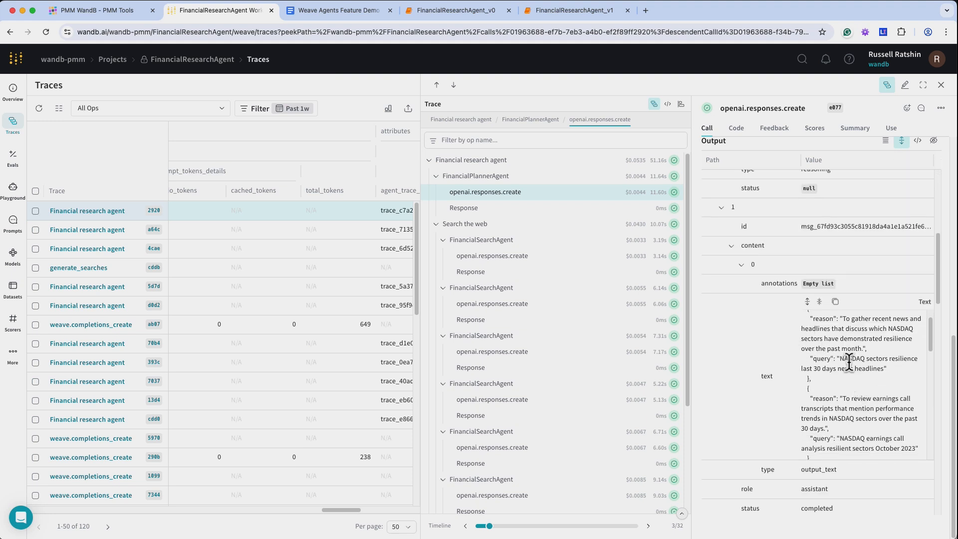
{"action": "scroll", "scroll_direction": "down", "scroll_amount": 3}
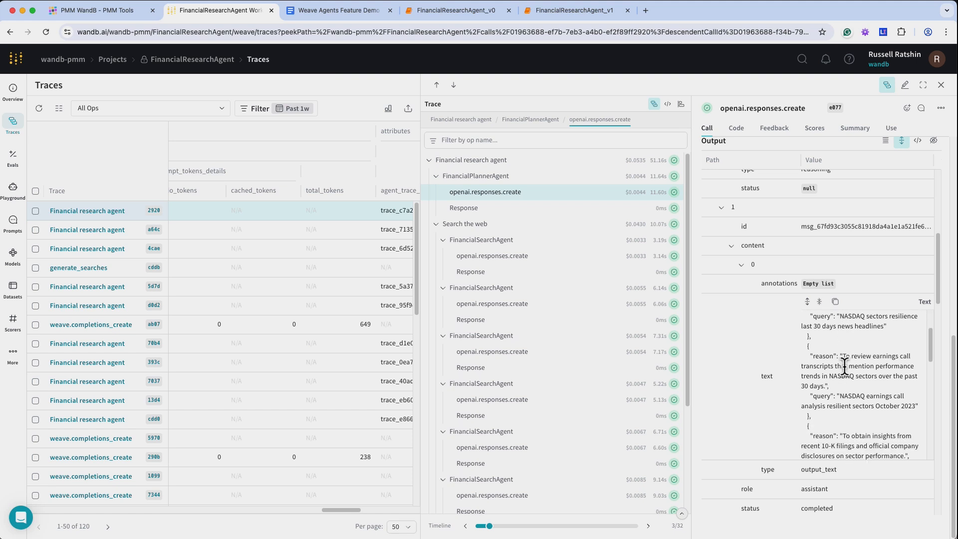
{"action": "scroll", "scroll_direction": "down", "scroll_amount": 3}
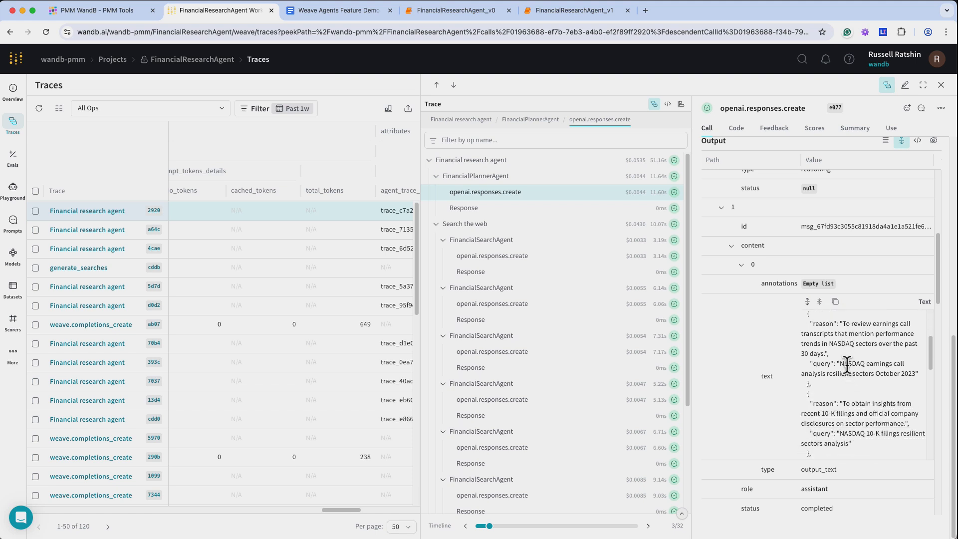
{"action": "mouse_move", "coordinate": [585, 367]}
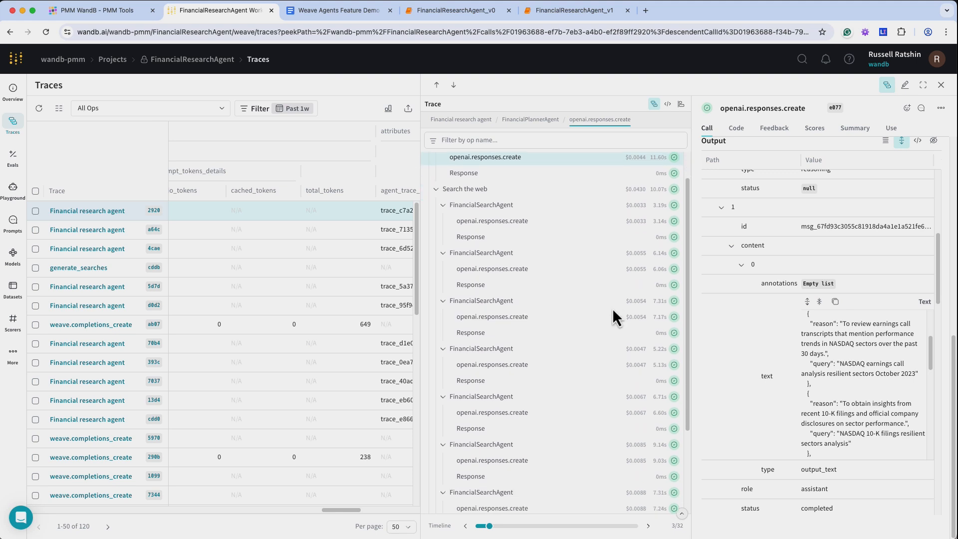
{"action": "scroll", "scroll_direction": "down", "scroll_amount": 3}
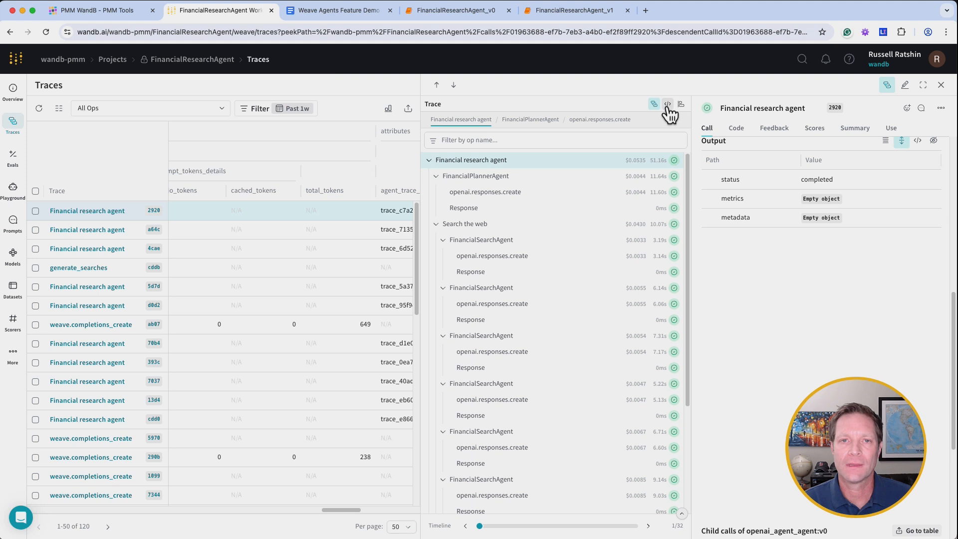
Show the trace as a grouped graph of agent, responses.create and response operations
{"action": "left_click", "coordinate": [667, 104]}
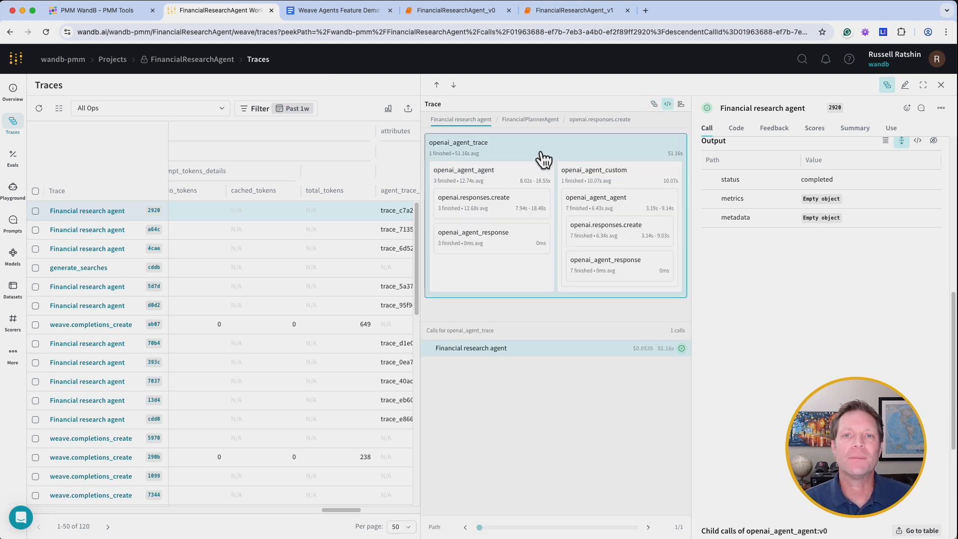
{"action": "mouse_move", "coordinate": [490, 240]}
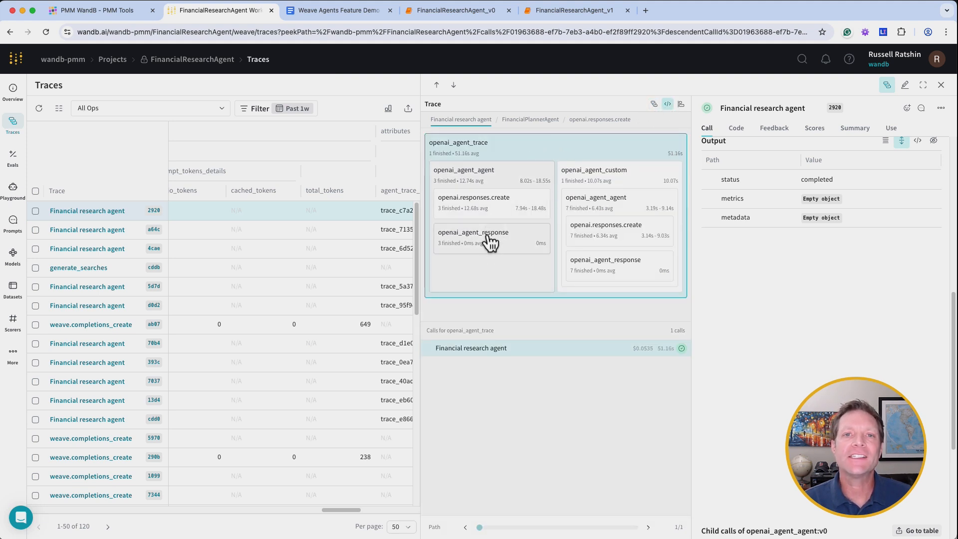
{"action": "mouse_move", "coordinate": [494, 177]}
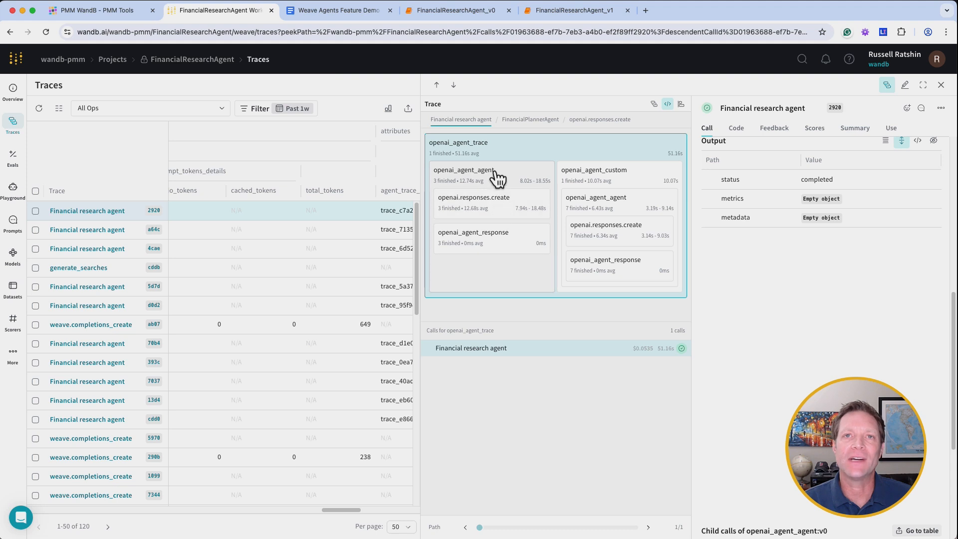
{"action": "mouse_move", "coordinate": [527, 117]}
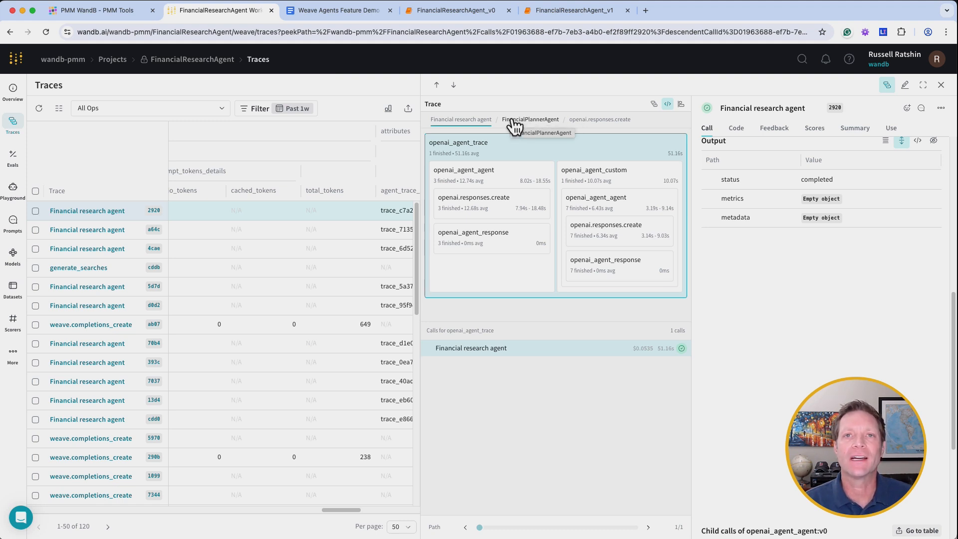
{"action": "mouse_move", "coordinate": [492, 151]}
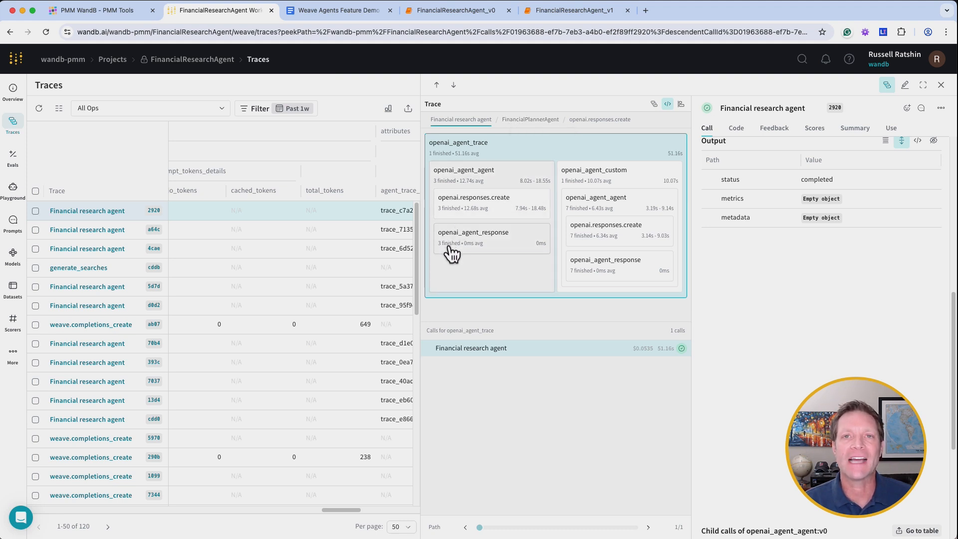
{"action": "mouse_move", "coordinate": [467, 162]}
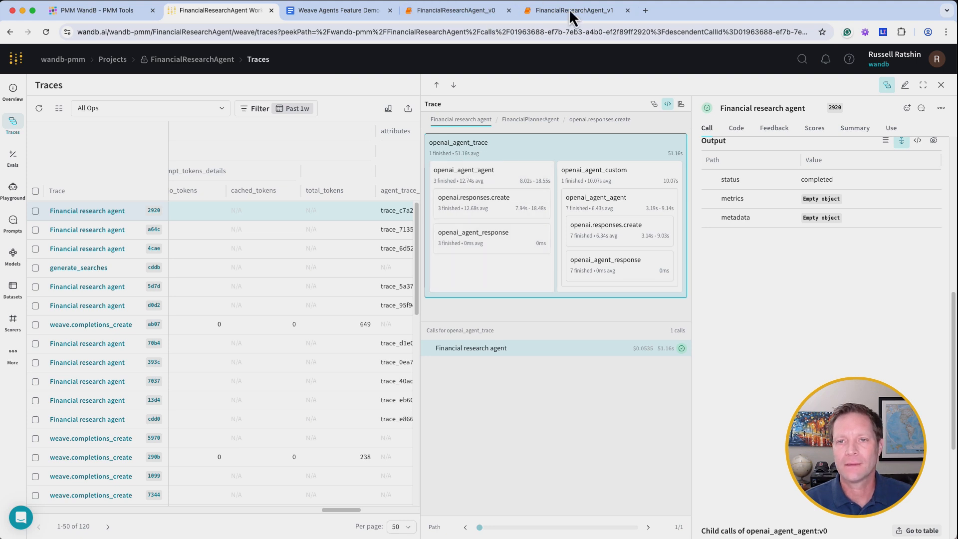
Inspect the timeline's responses.create, Search the web and FinancialSearchAgent calls
{"action": "left_click", "coordinate": [666, 103]}
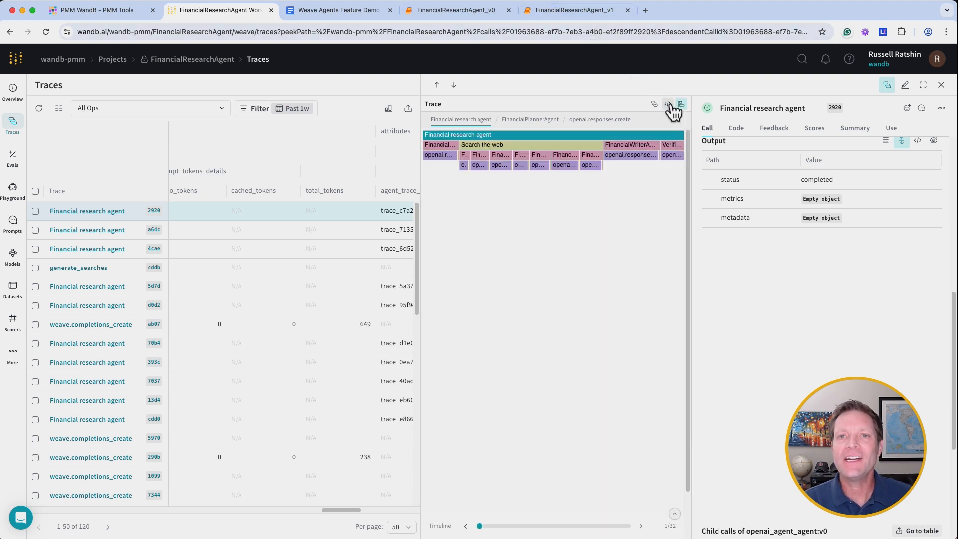
{"action": "mouse_move", "coordinate": [501, 287]}
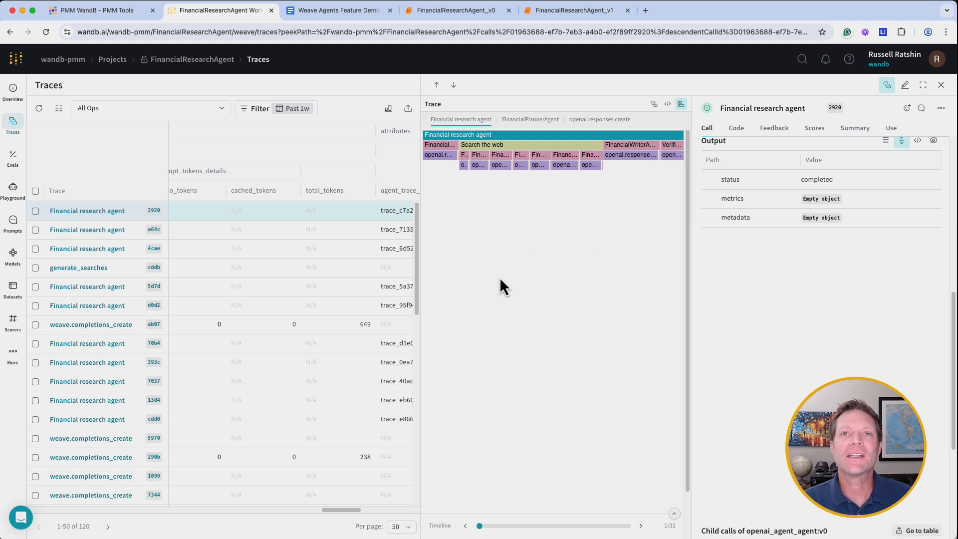
{"action": "mouse_move", "coordinate": [533, 237]}
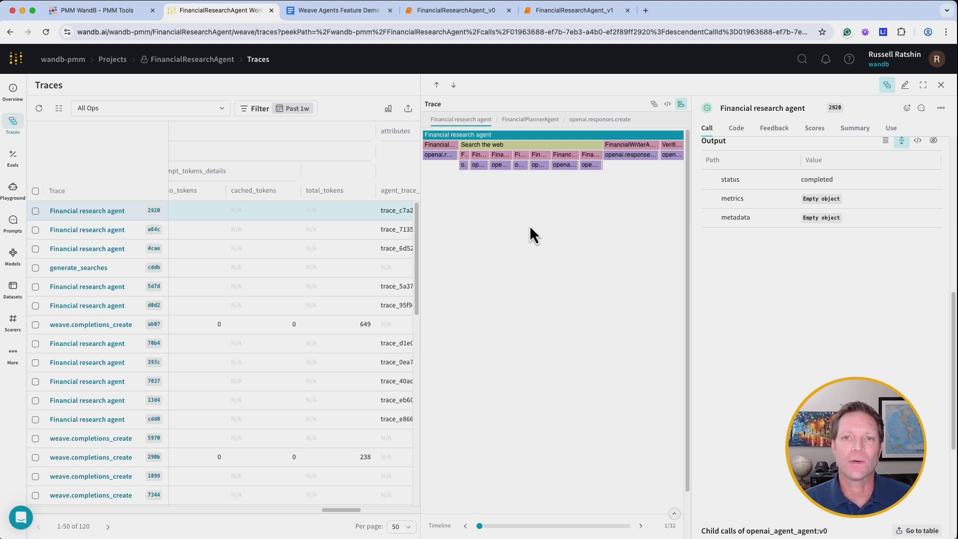
{"action": "left_click", "coordinate": [482, 144]}
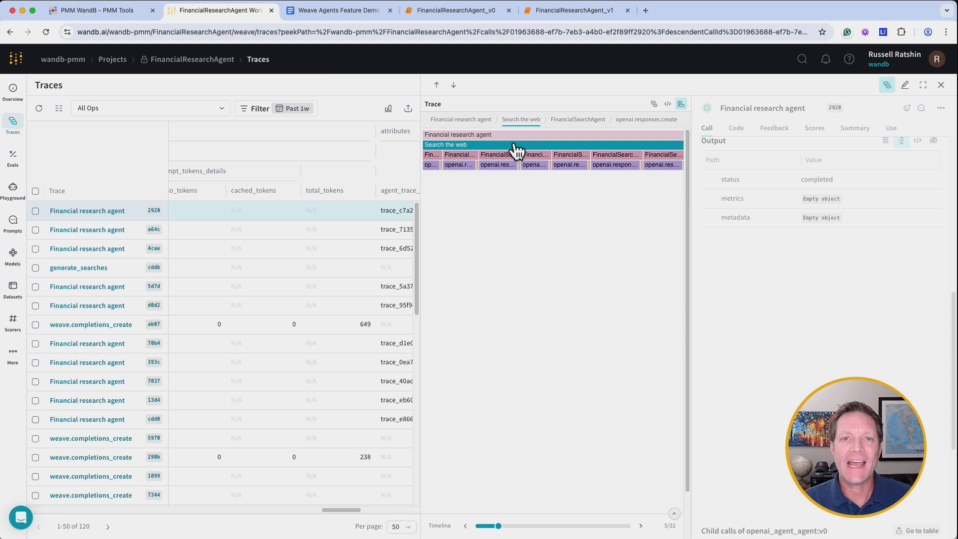
{"action": "left_click", "coordinate": [498, 158]}
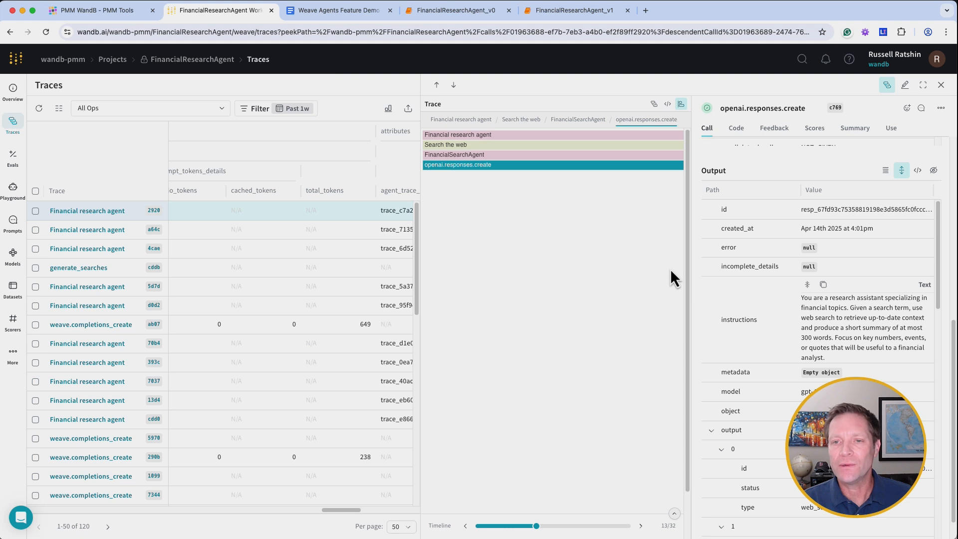
{"action": "mouse_move", "coordinate": [529, 185]}
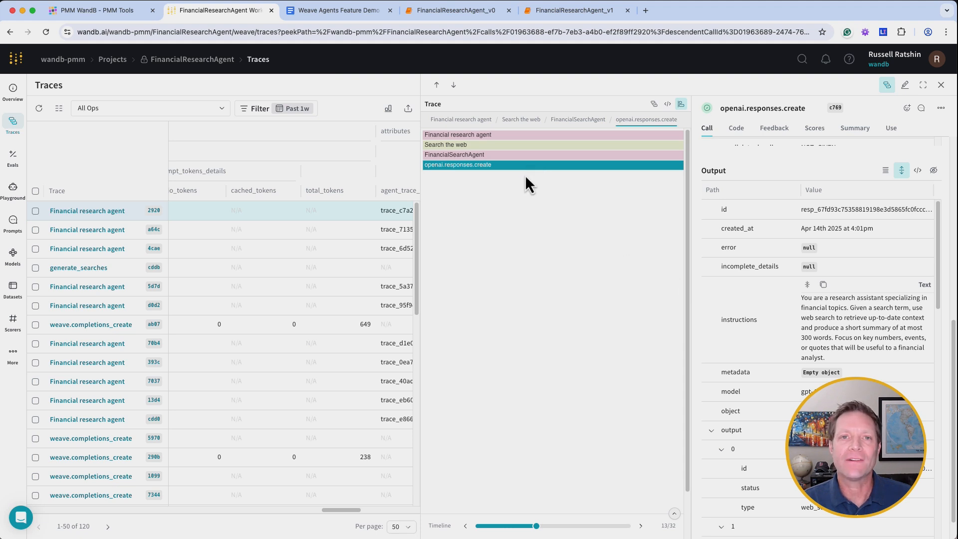
{"action": "mouse_move", "coordinate": [528, 150]}
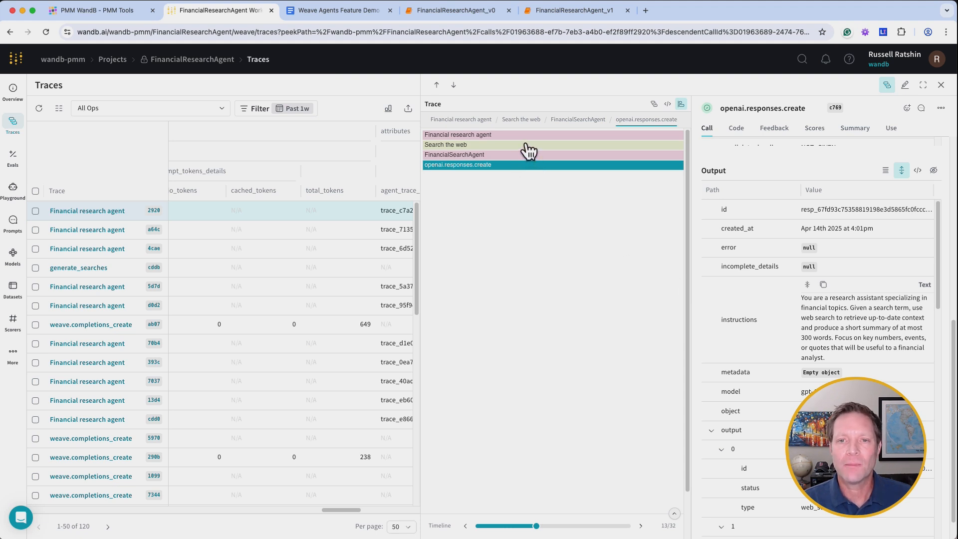
{"action": "left_click", "coordinate": [446, 144]}
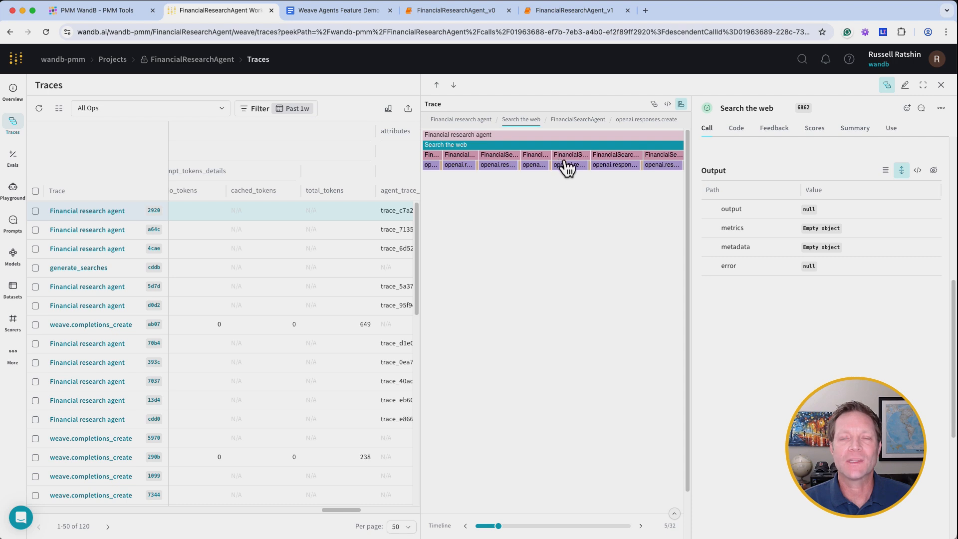
{"action": "mouse_move", "coordinate": [577, 151]}
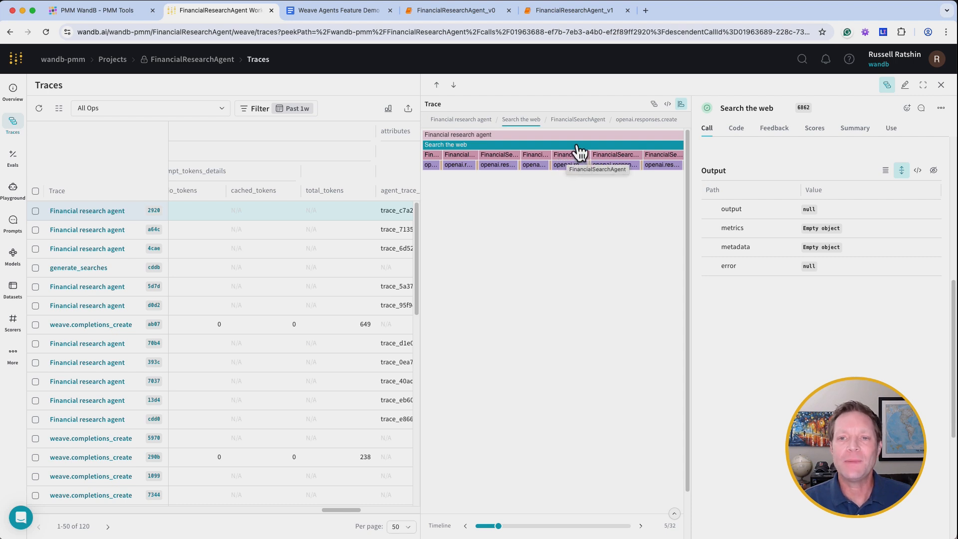
{"action": "left_click", "coordinate": [457, 134]}
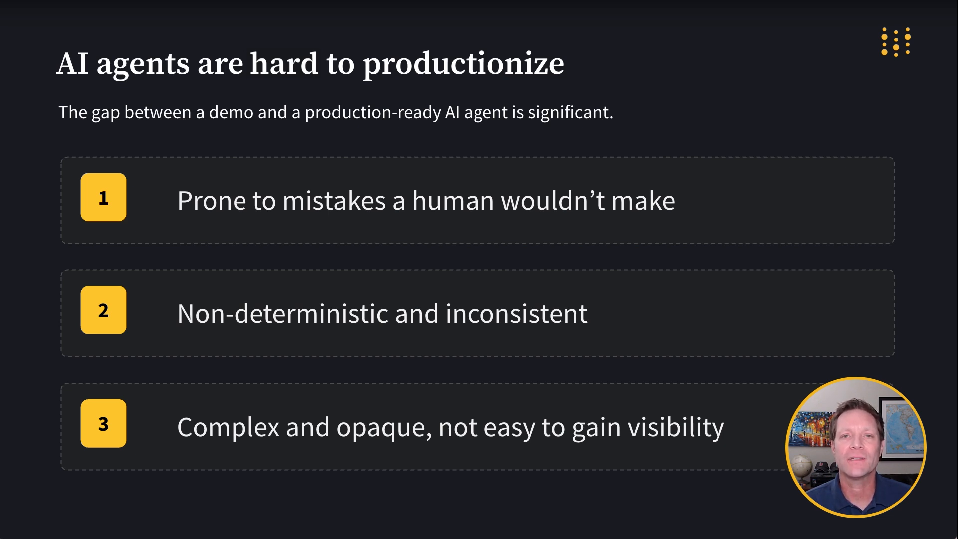
Advance to the 'AI agents are easy to productionize' slide
{"action": "key", "text": "Right"}
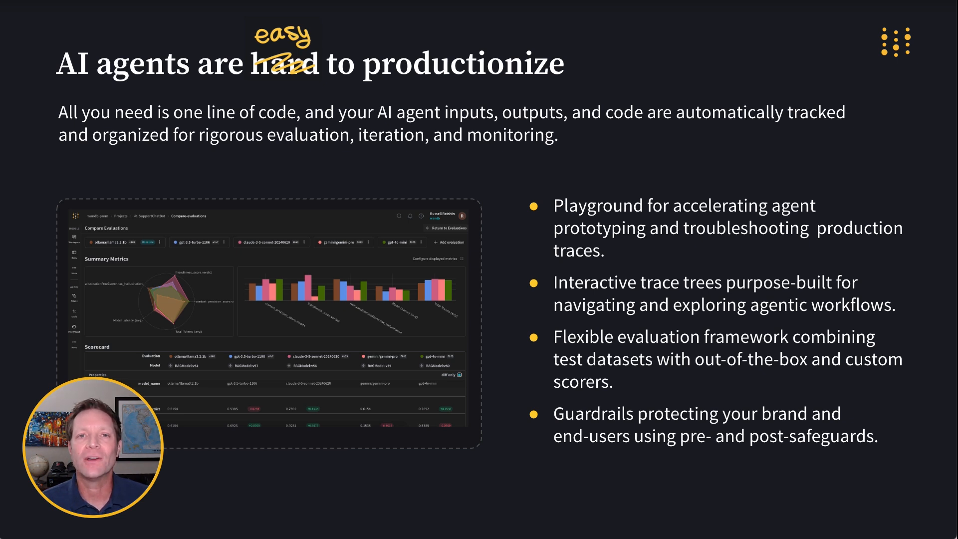
{"action": "key", "text": "Right"}
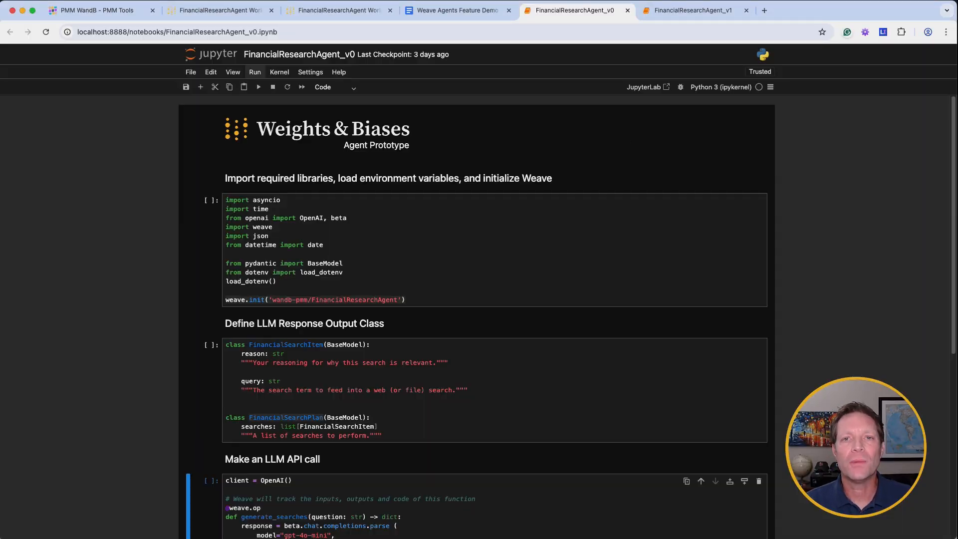
{"action": "mouse_move", "coordinate": [750, 206]}
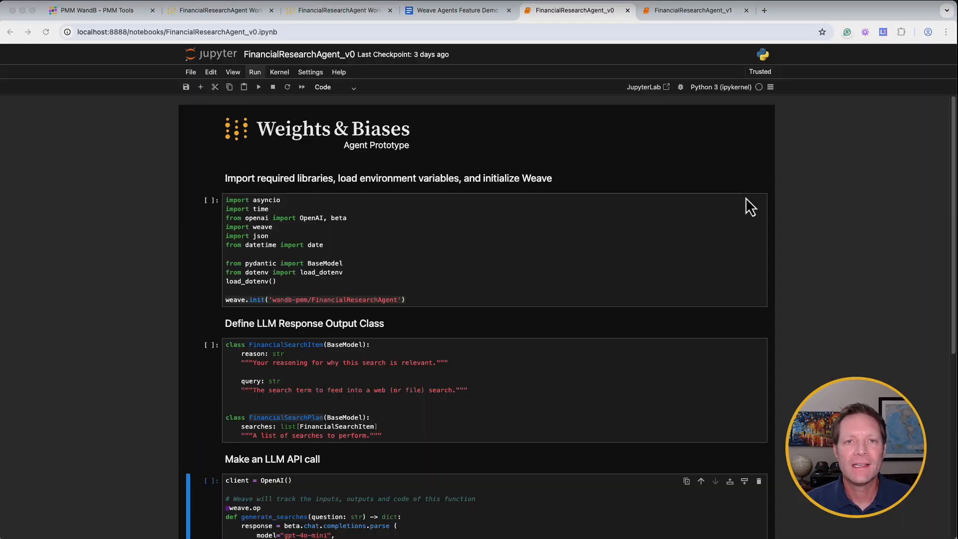
{"action": "scroll", "scroll_direction": "down", "scroll_amount": 3}
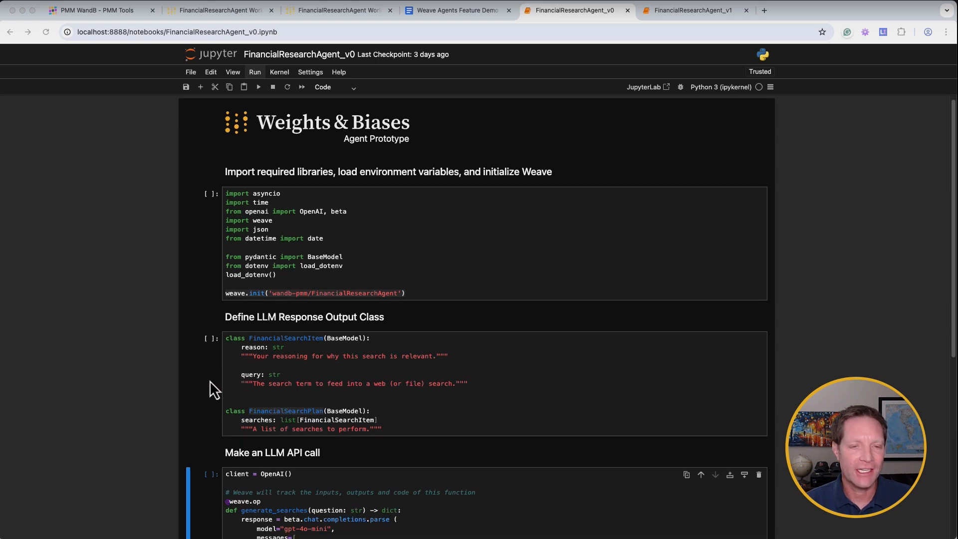
{"action": "scroll", "scroll_direction": "down", "scroll_amount": 3}
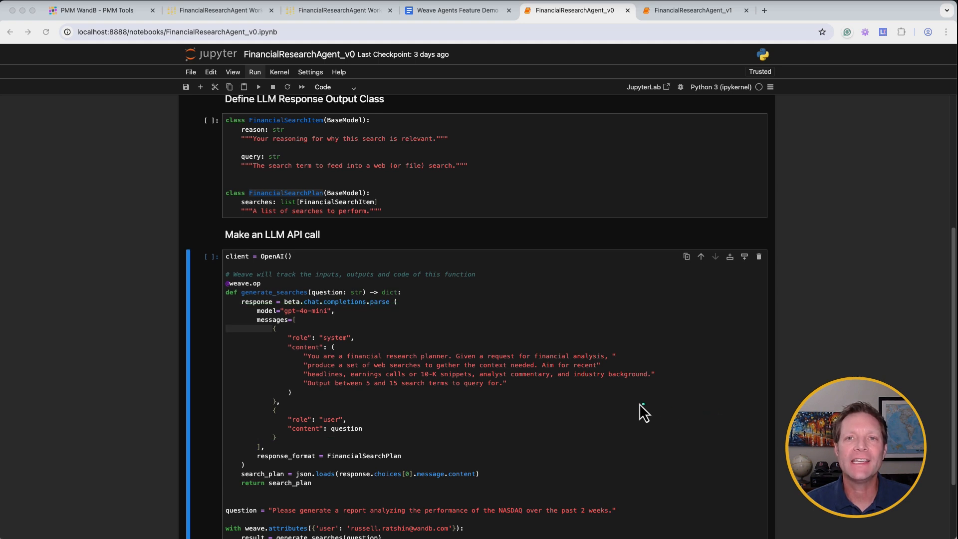
{"action": "mouse_move", "coordinate": [508, 313]}
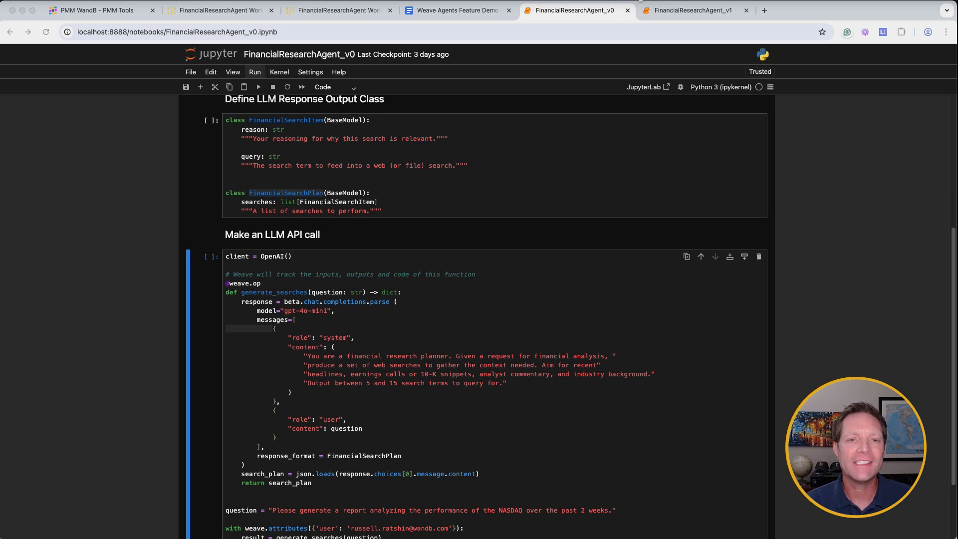
{"action": "scroll", "scroll_direction": "up", "scroll_amount": 3}
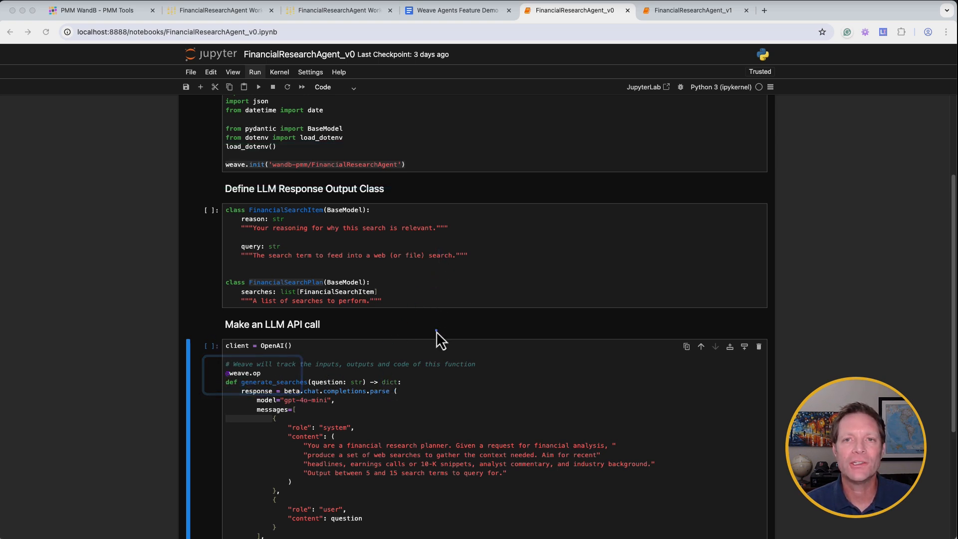
{"action": "mouse_move", "coordinate": [509, 353]}
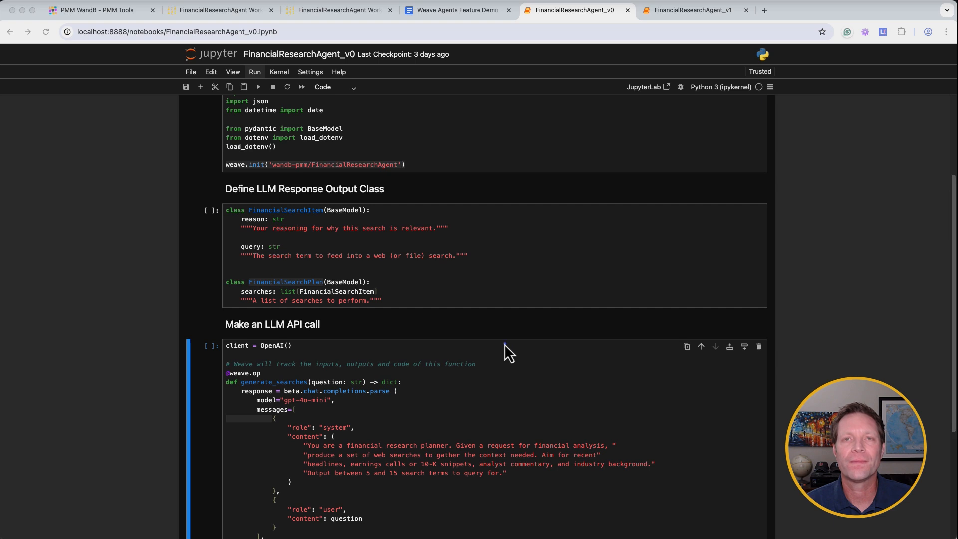
{"action": "scroll", "scroll_direction": "down", "scroll_amount": 3}
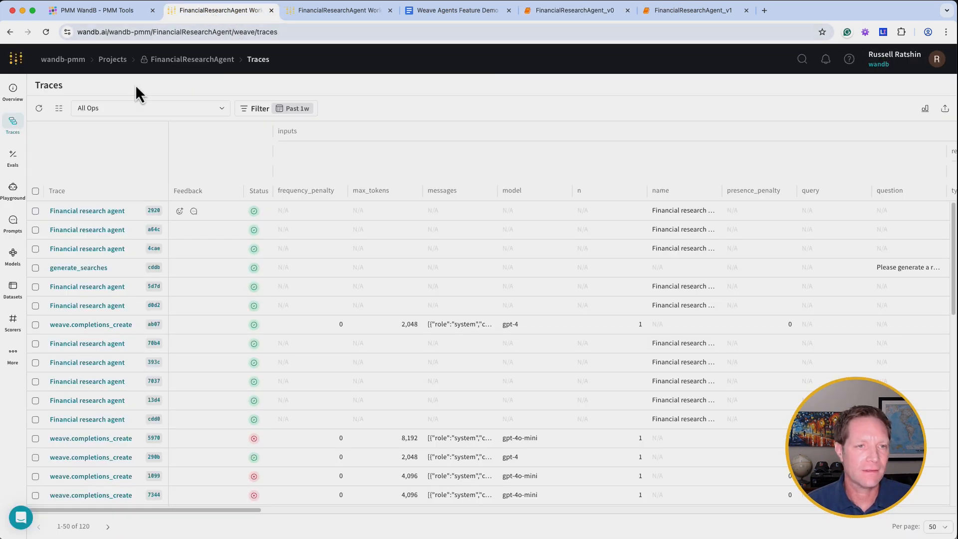
Refresh traces and open the new generate_searches run's chat completions parse call
{"action": "left_click", "coordinate": [57, 190]}
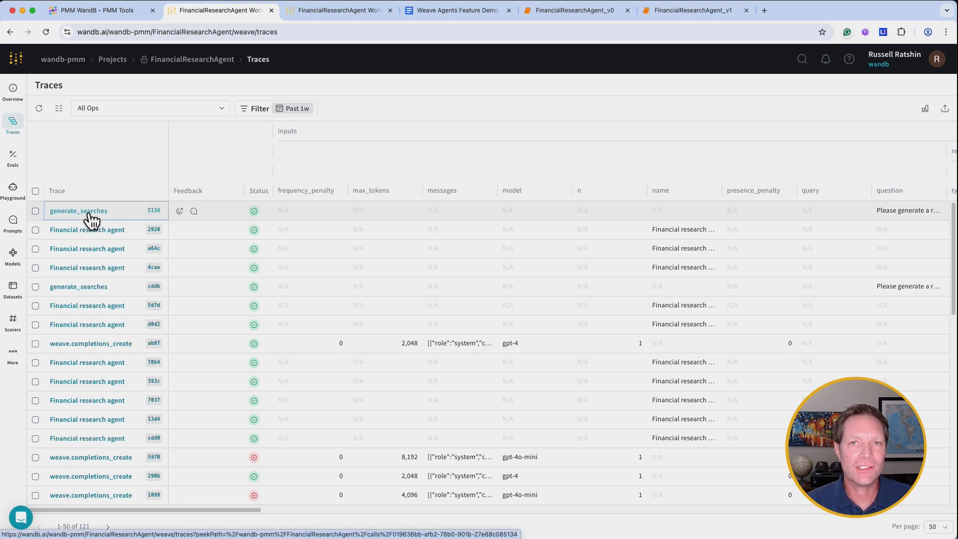
{"action": "left_click", "coordinate": [78, 210]}
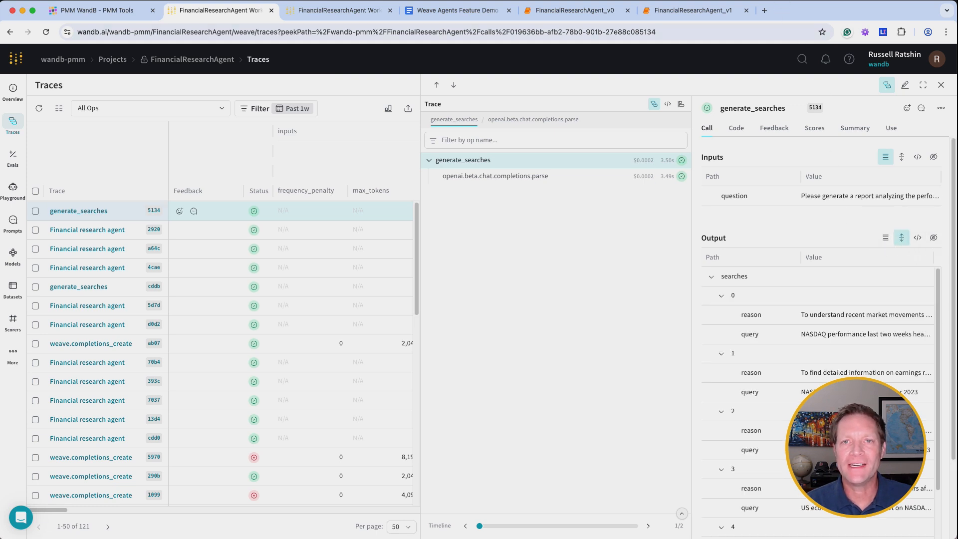
{"action": "mouse_move", "coordinate": [568, 173]}
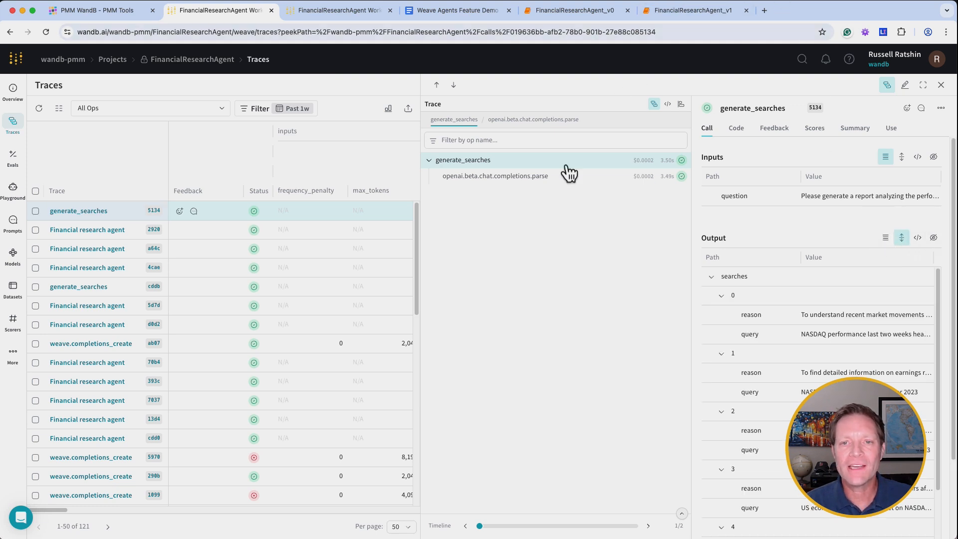
{"action": "left_click", "coordinate": [494, 176]}
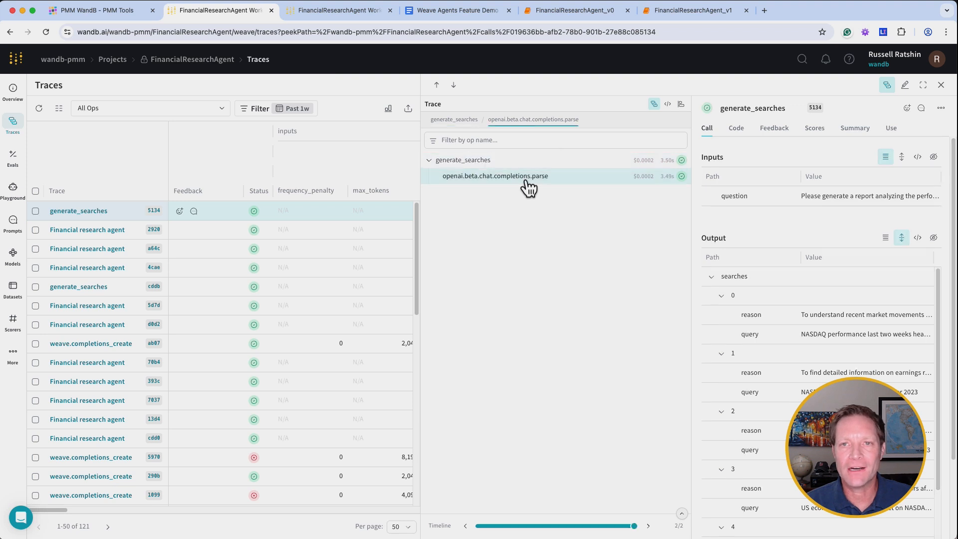
{"action": "left_click", "coordinate": [495, 176]}
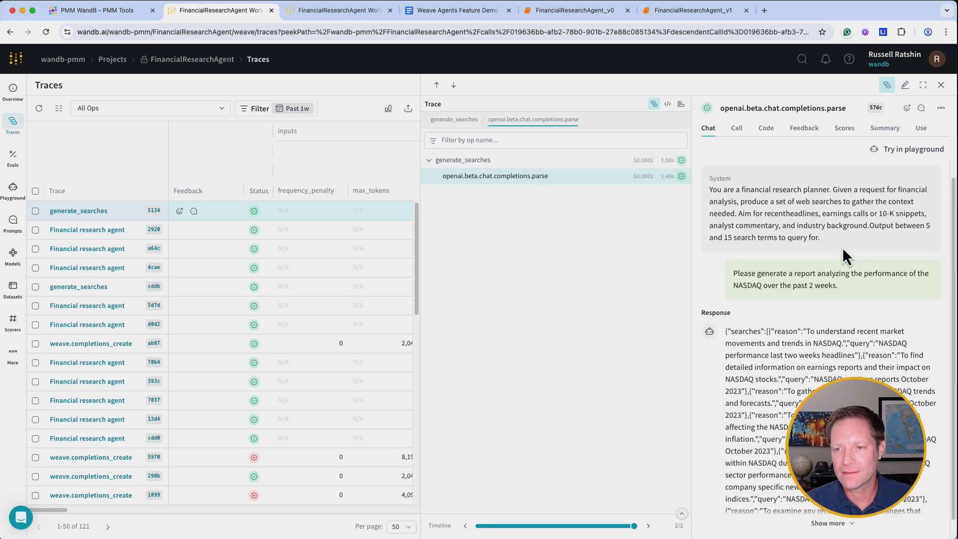
Load the parse call's system prompt, NASDAQ question and response into the gpt-4o-mini playground
{"action": "left_click", "coordinate": [912, 149]}
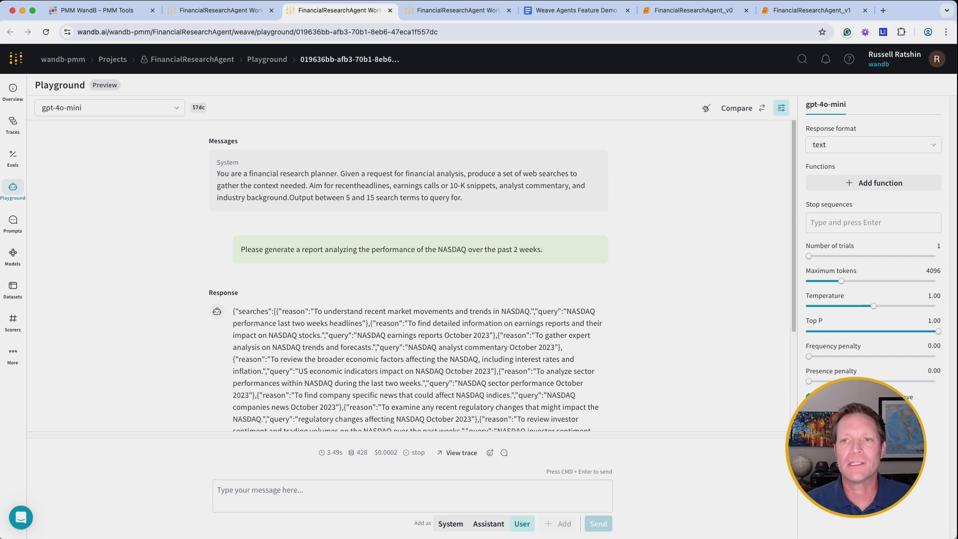
{"action": "left_click", "coordinate": [813, 10]}
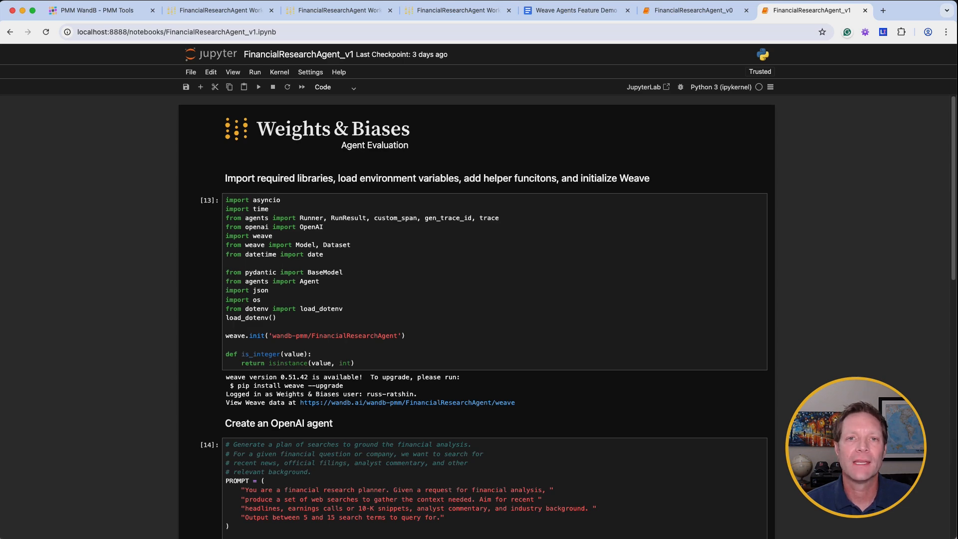
Scroll through the notebook's evaluation scorer, search-plan function and Evaluate cells
{"action": "scroll", "scroll_direction": "down", "scroll_amount": 3}
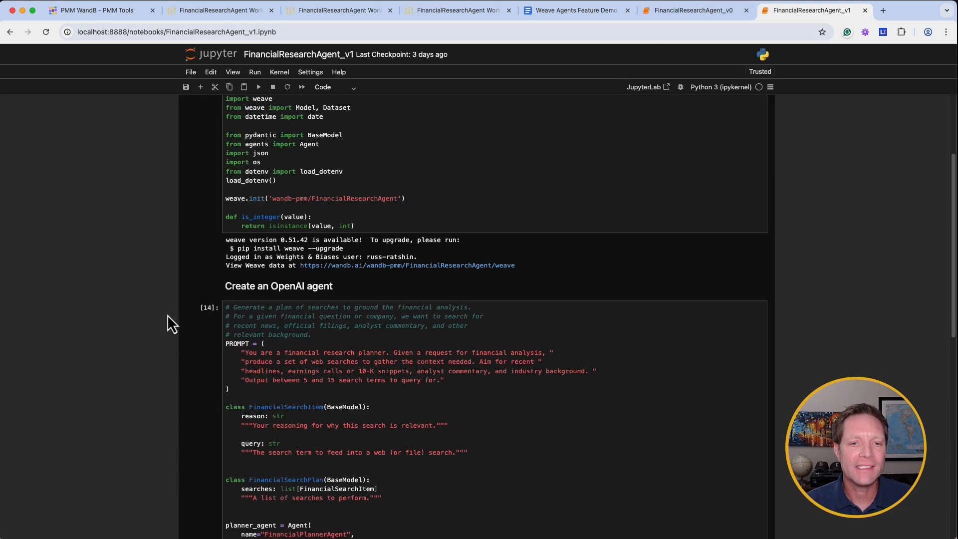
{"action": "scroll", "scroll_direction": "down", "scroll_amount": 3}
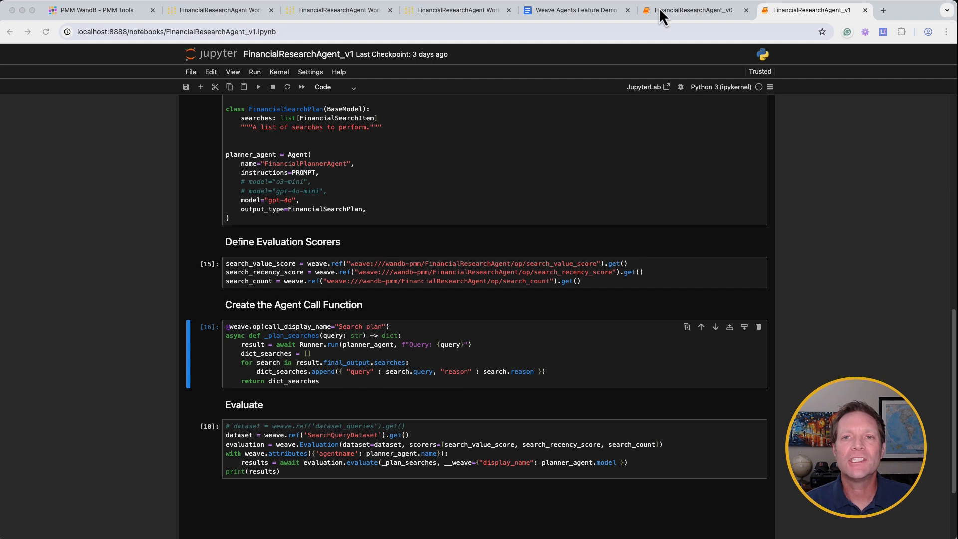
{"action": "mouse_move", "coordinate": [326, 291]}
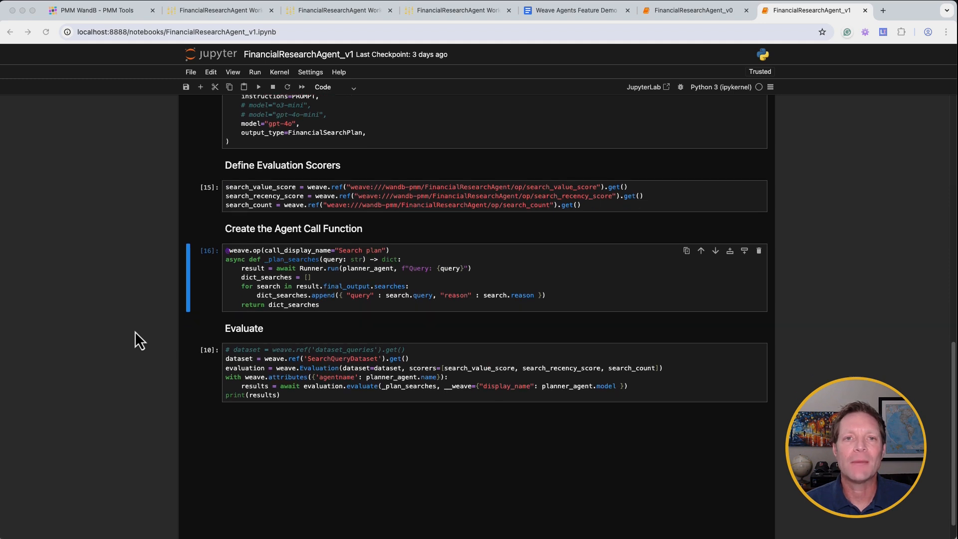
{"action": "mouse_move", "coordinate": [110, 315]}
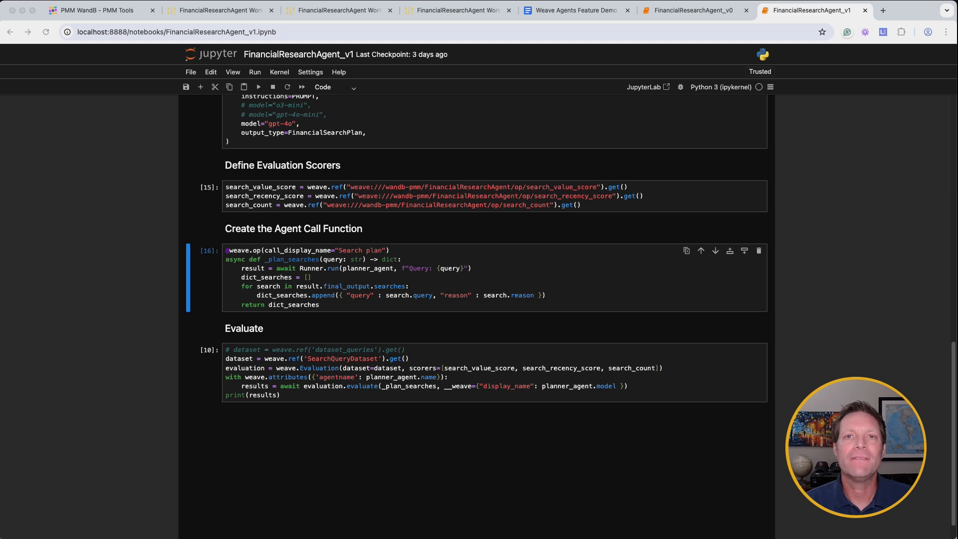
{"action": "mouse_move", "coordinate": [524, 221]}
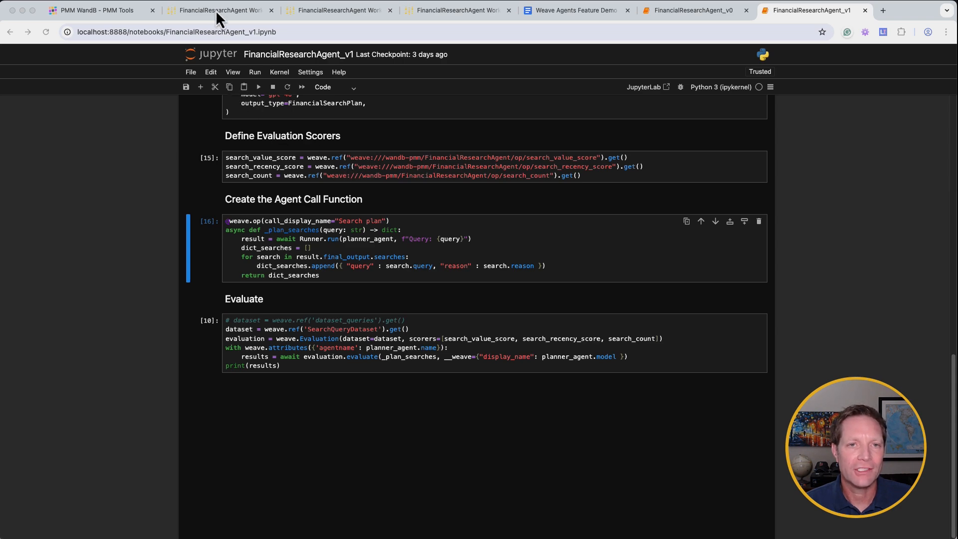
Open the Weave Evals list and select the gpt-4o, o3-mini and gpt-4o-mini evaluations
{"action": "left_click", "coordinate": [218, 10]}
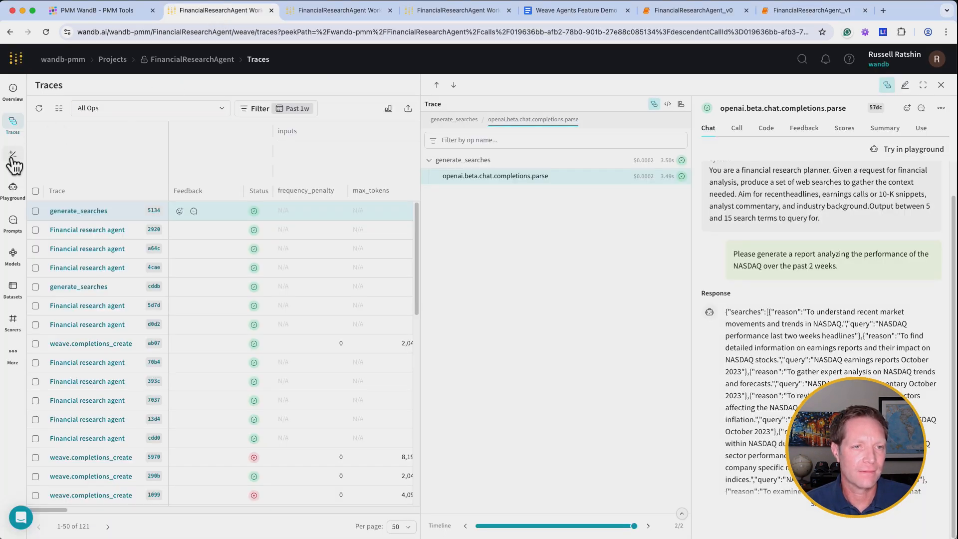
{"action": "left_click", "coordinate": [12, 156]}
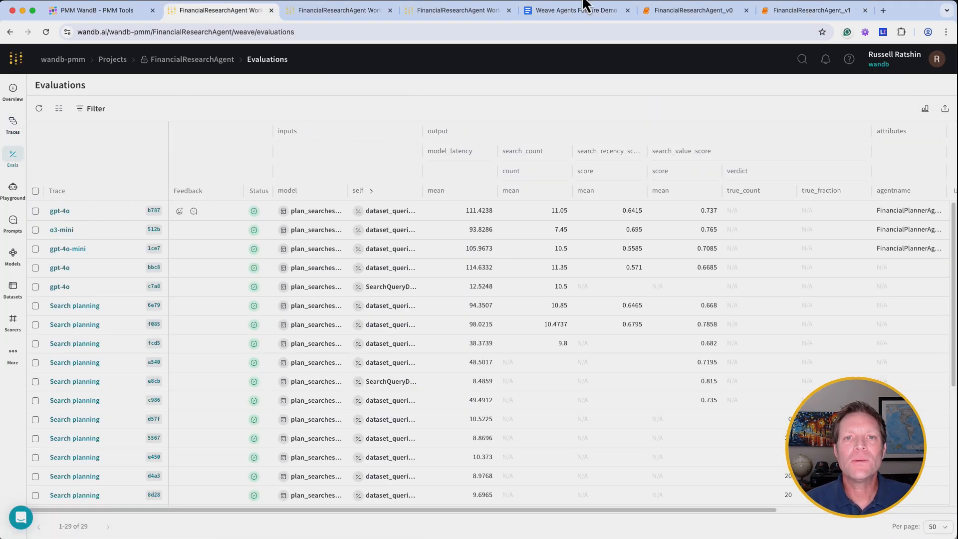
{"action": "mouse_move", "coordinate": [467, 231]}
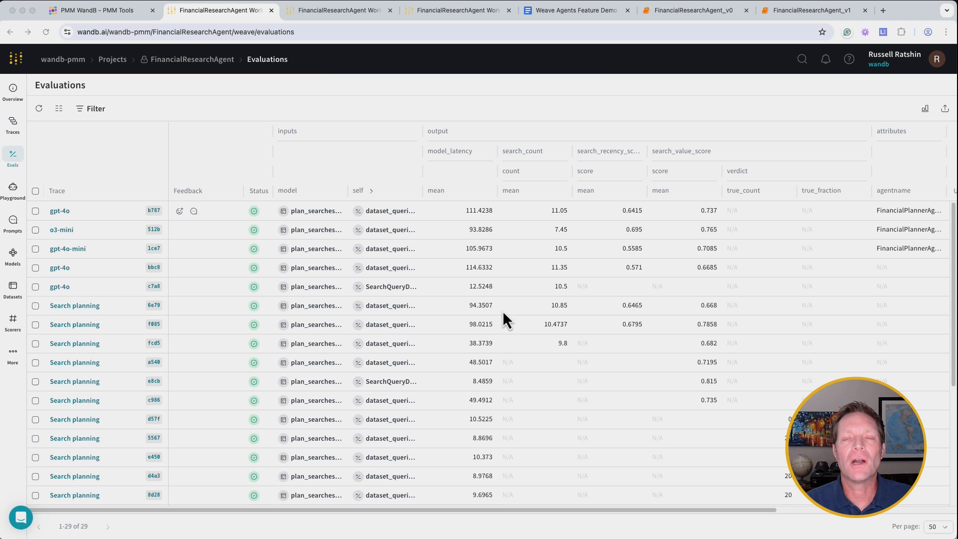
{"action": "mouse_move", "coordinate": [443, 226]}
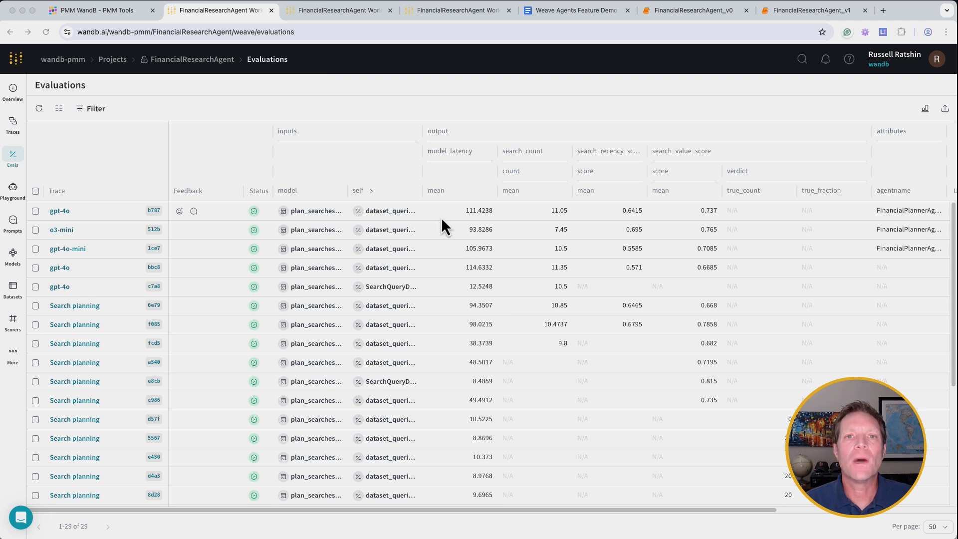
{"action": "mouse_move", "coordinate": [125, 253]}
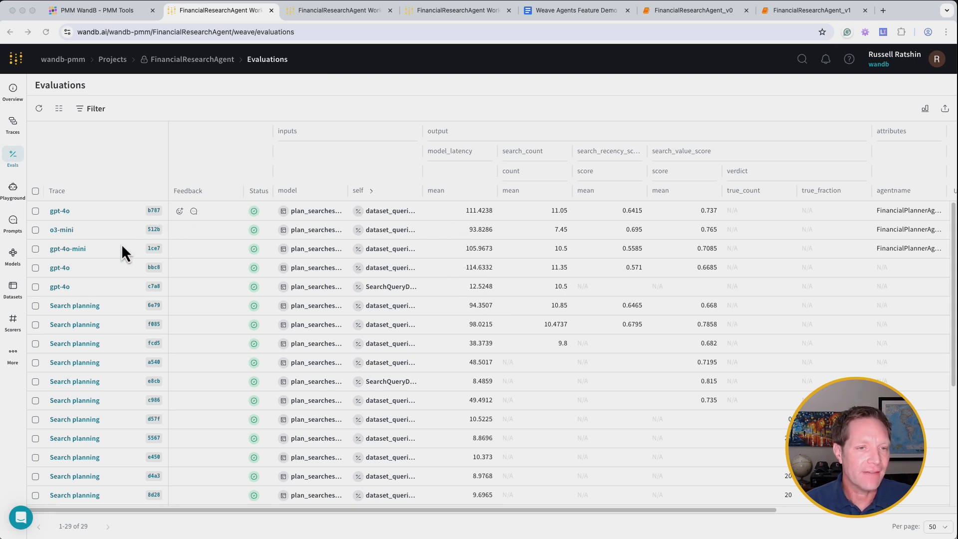
{"action": "left_click", "coordinate": [35, 249]}
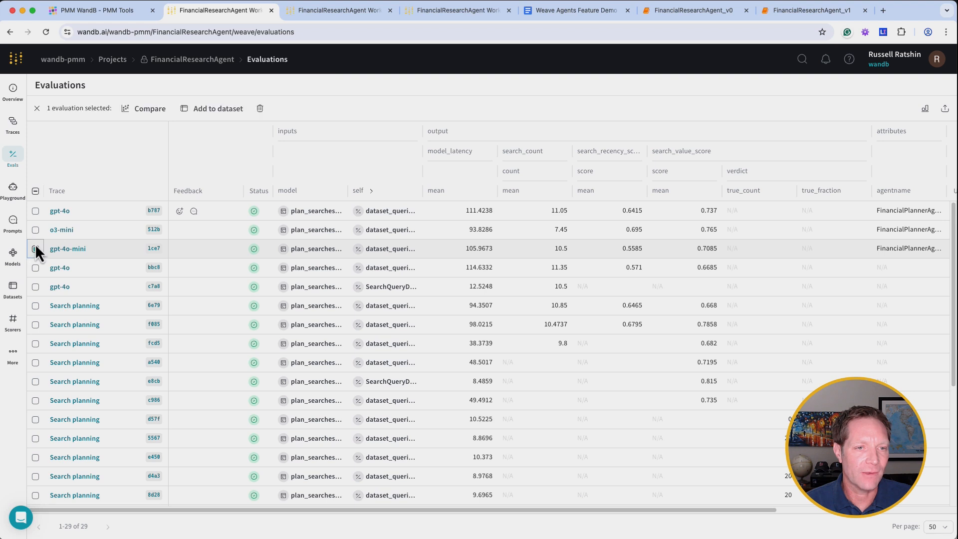
{"action": "left_click", "coordinate": [34, 248]}
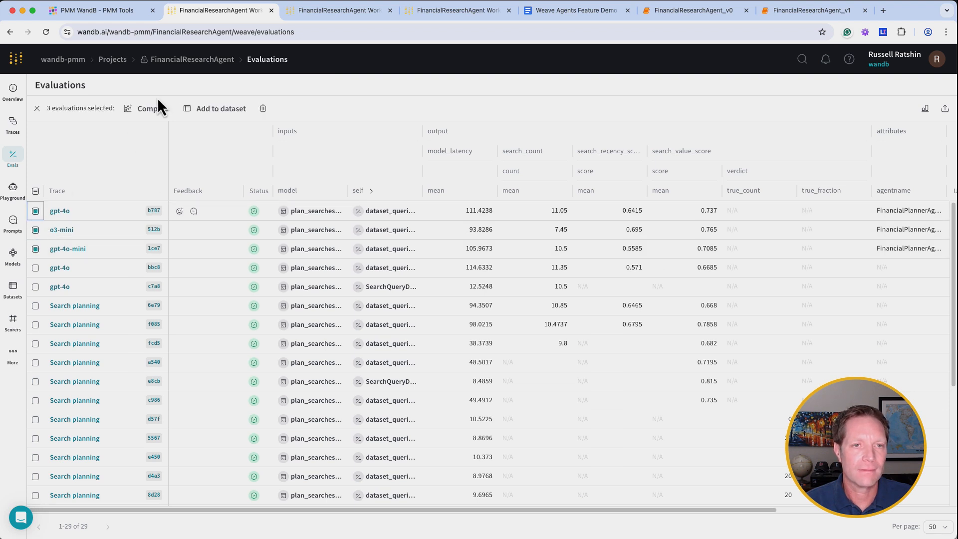
Compare the three evaluations and page through Summary Metrics charts, including Total Tokens
{"action": "left_click", "coordinate": [146, 108]}
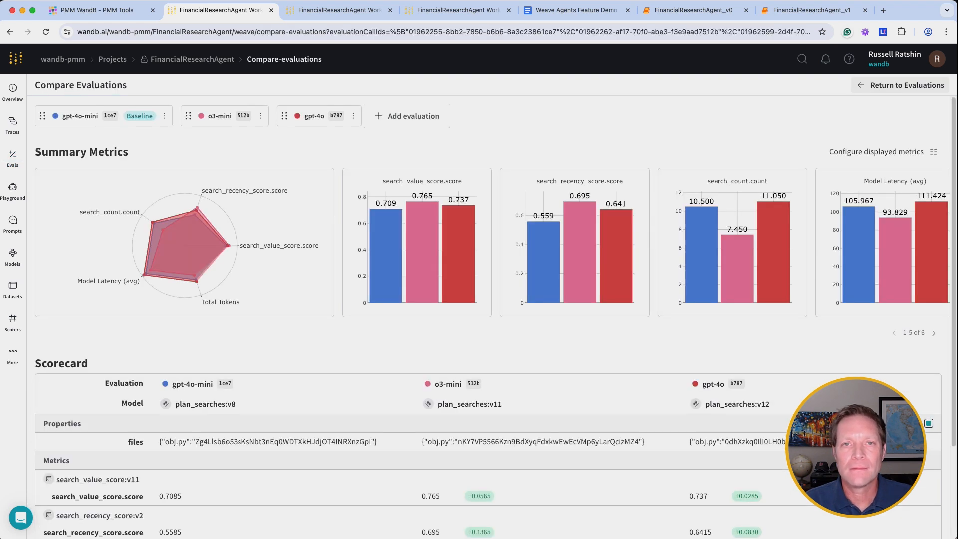
{"action": "mouse_move", "coordinate": [553, 302]}
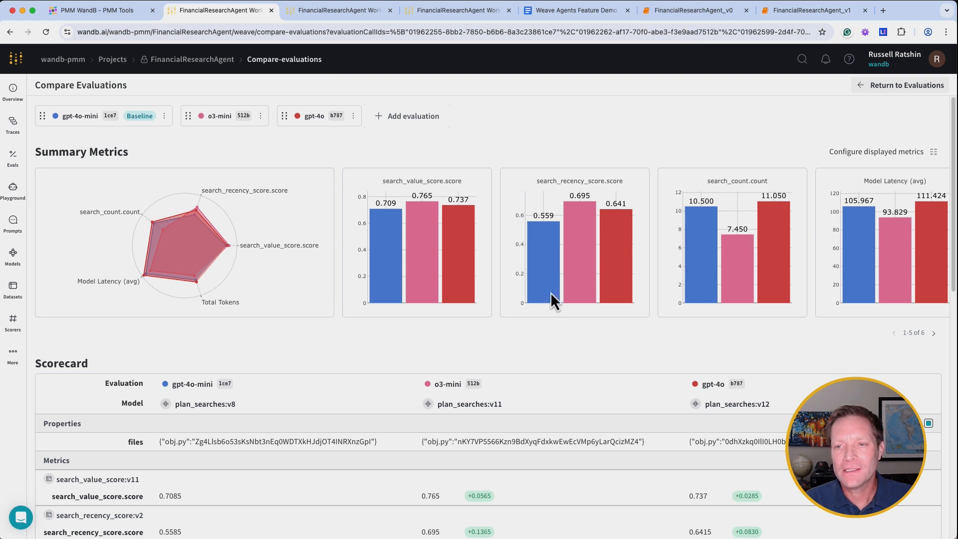
{"action": "left_click", "coordinate": [932, 332]}
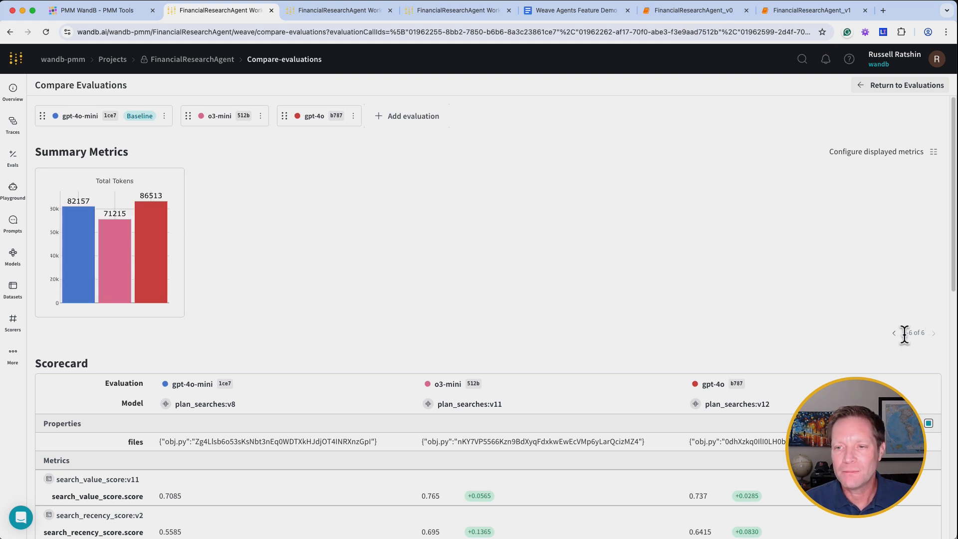
{"action": "left_click", "coordinate": [893, 332]}
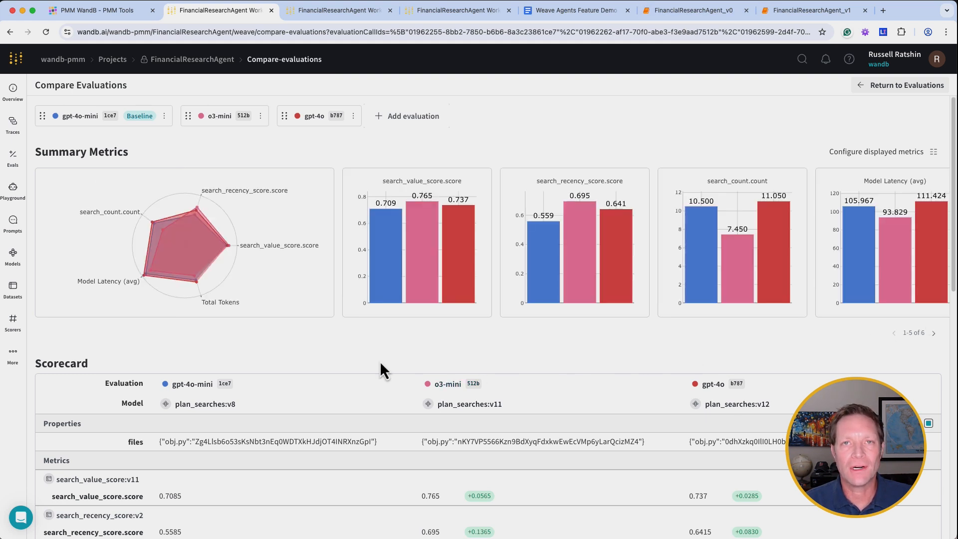
{"action": "mouse_move", "coordinate": [76, 402]}
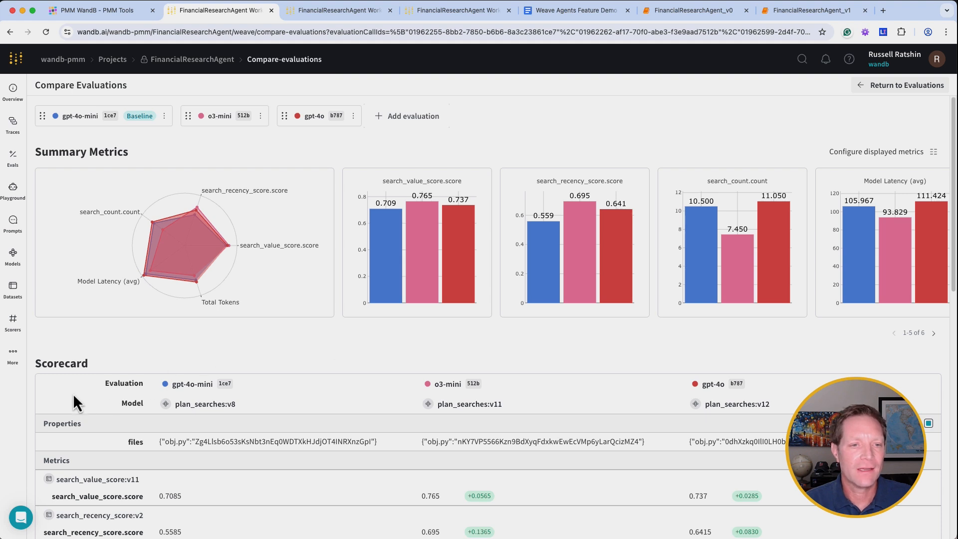
Scroll down to review the Scorecard of score, latency and token differences
{"action": "scroll", "scroll_direction": "down", "scroll_amount": 3}
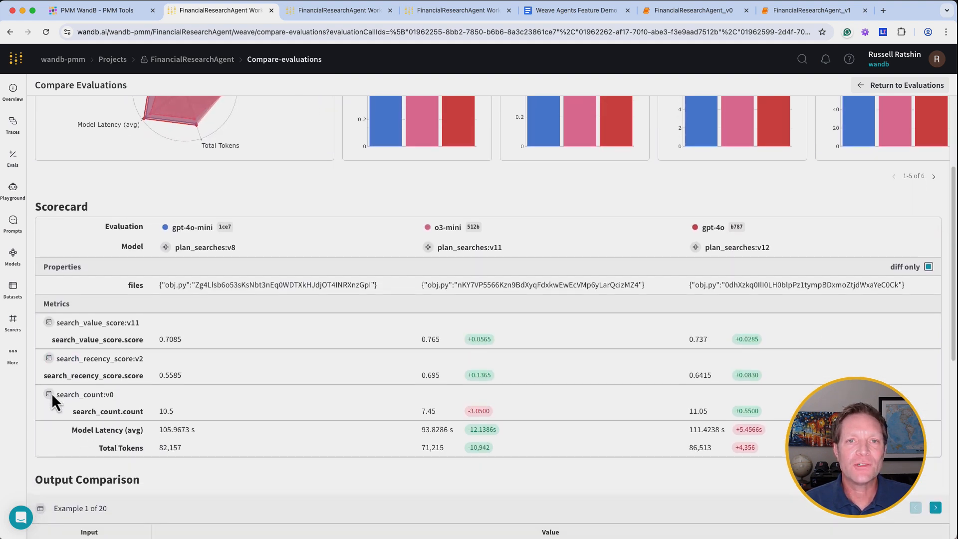
{"action": "scroll", "scroll_direction": "down", "scroll_amount": 3}
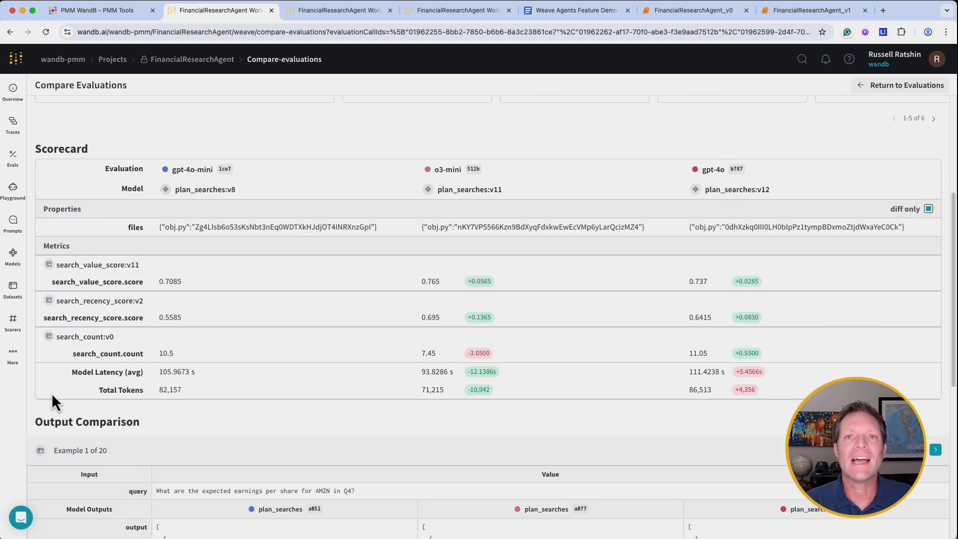
{"action": "mouse_move", "coordinate": [64, 390]}
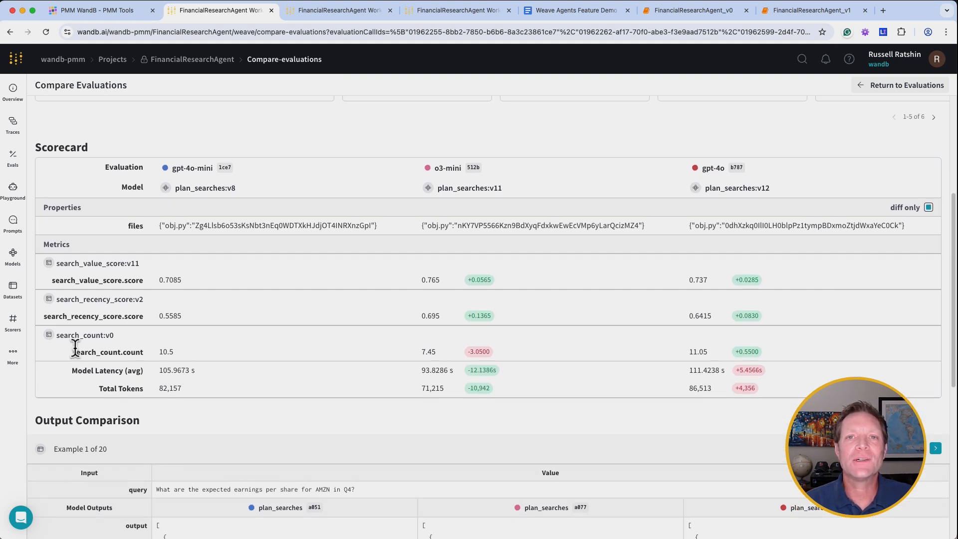
{"action": "scroll", "scroll_direction": "up", "scroll_amount": 3}
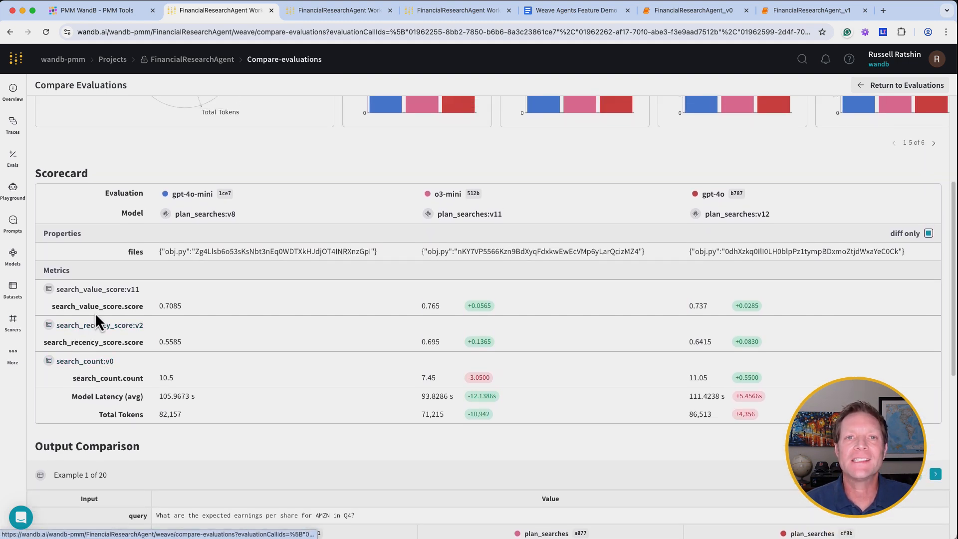
{"action": "mouse_move", "coordinate": [109, 291]}
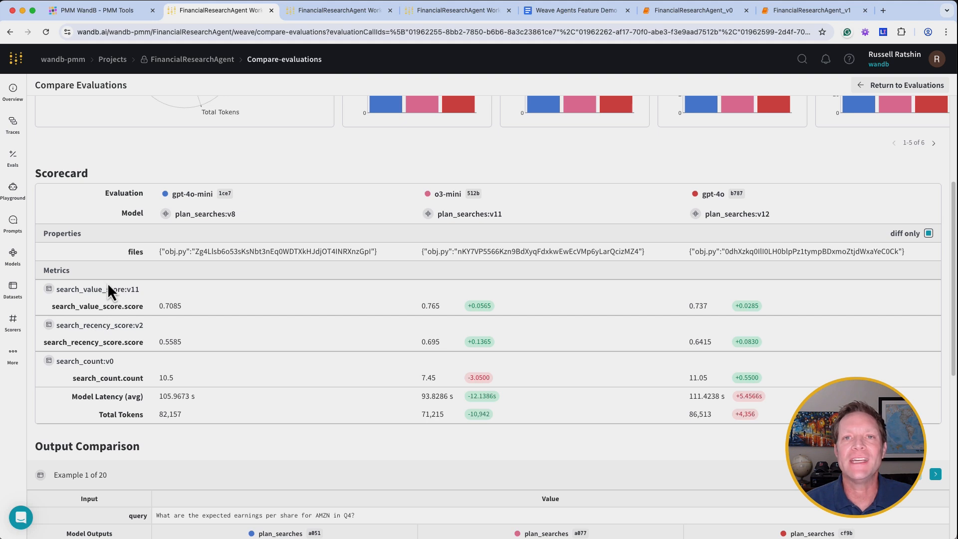
{"action": "mouse_move", "coordinate": [147, 238]}
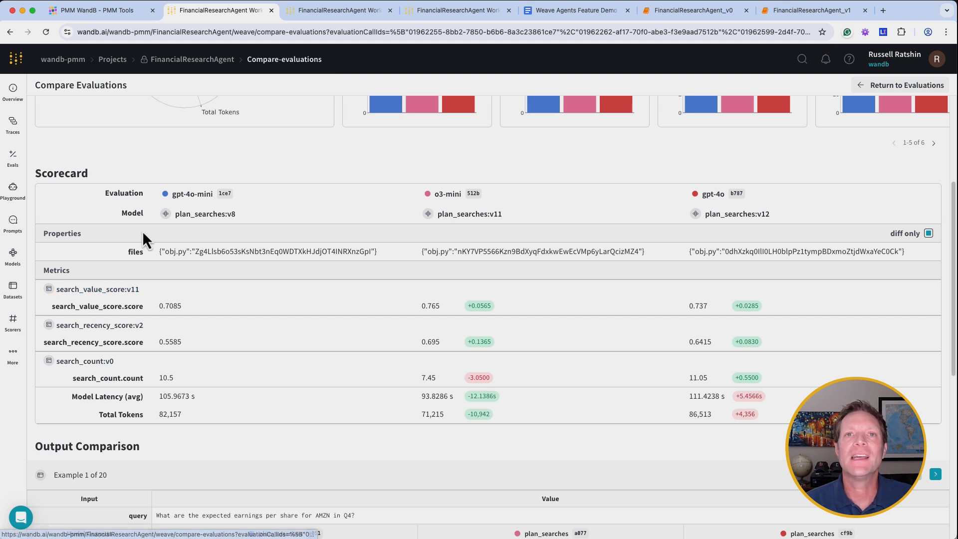
{"action": "mouse_move", "coordinate": [116, 281]}
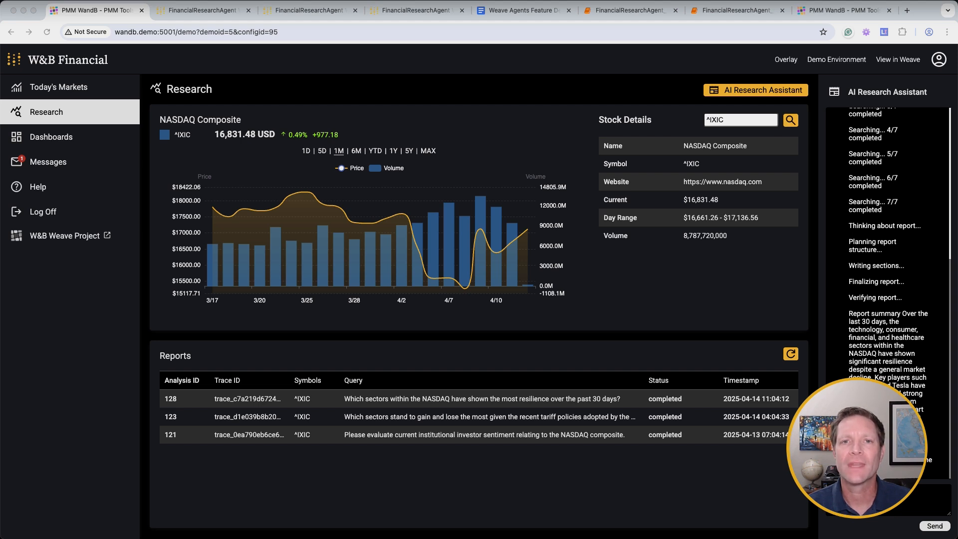
{"action": "mouse_move", "coordinate": [516, 239]}
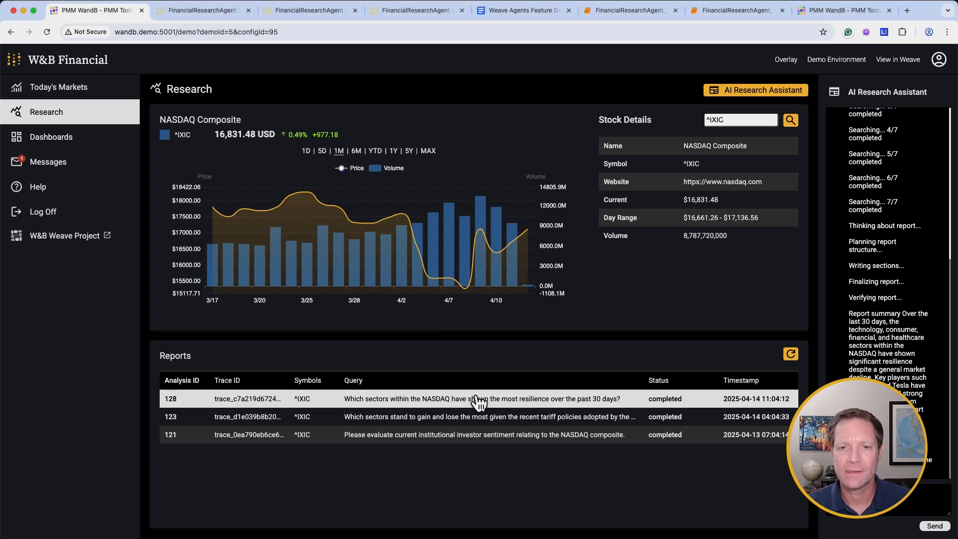
Open NASDAQ sector-resilience report 128 and view its Verification critique
{"action": "left_click", "coordinate": [482, 398]}
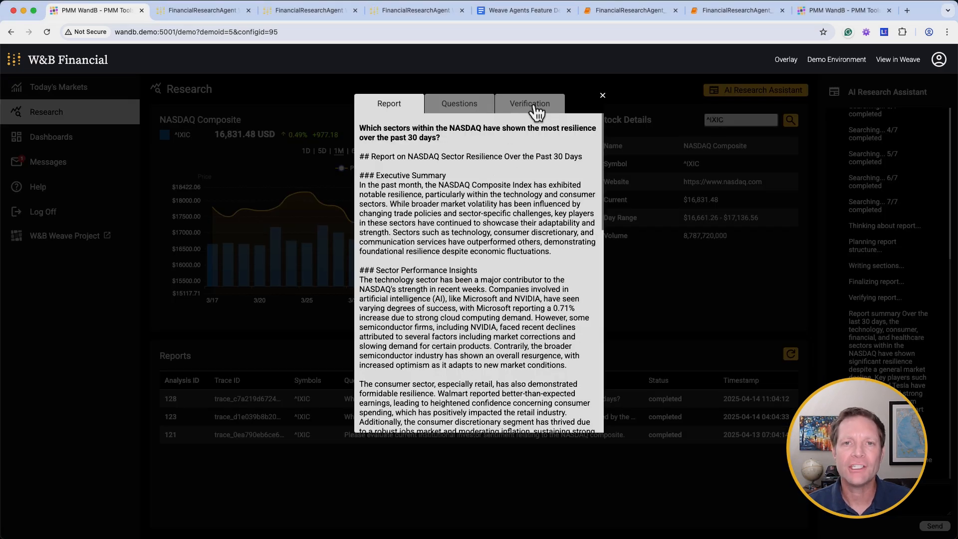
{"action": "left_click", "coordinate": [529, 103]}
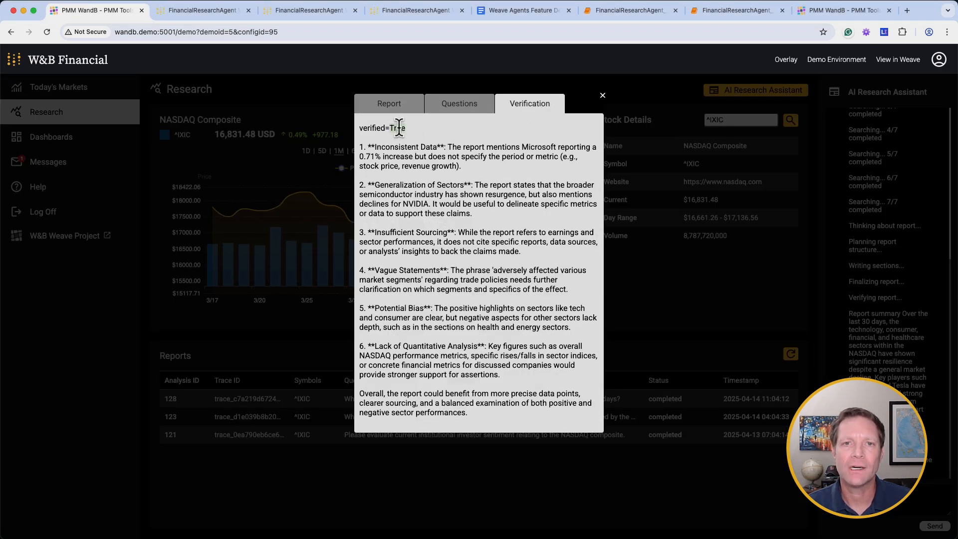